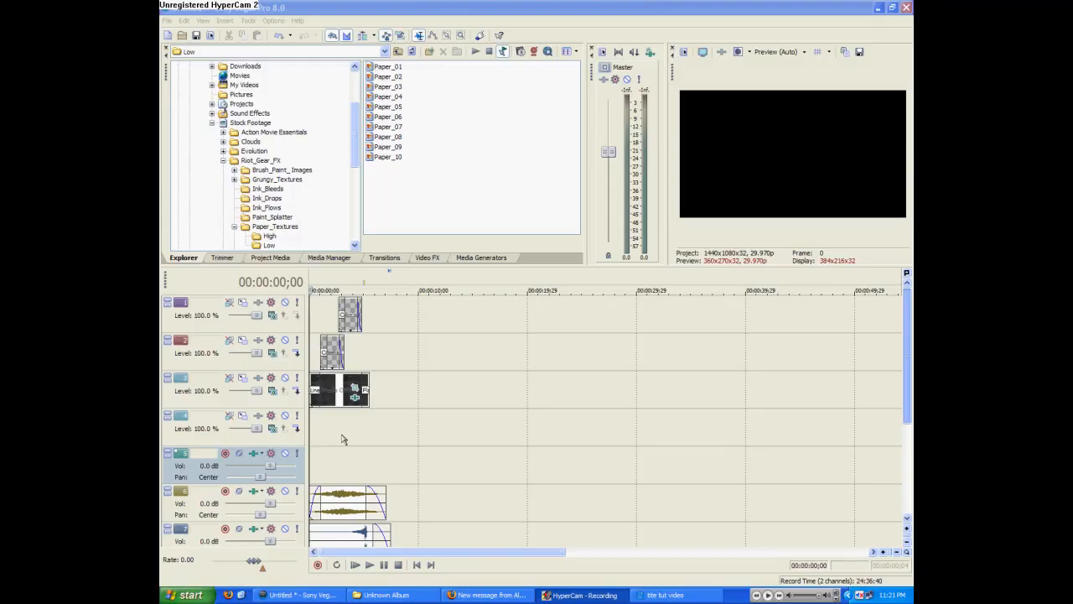
# Step: Delete all the old tracks so the timeline is empty
pyautogui.click(354, 564)
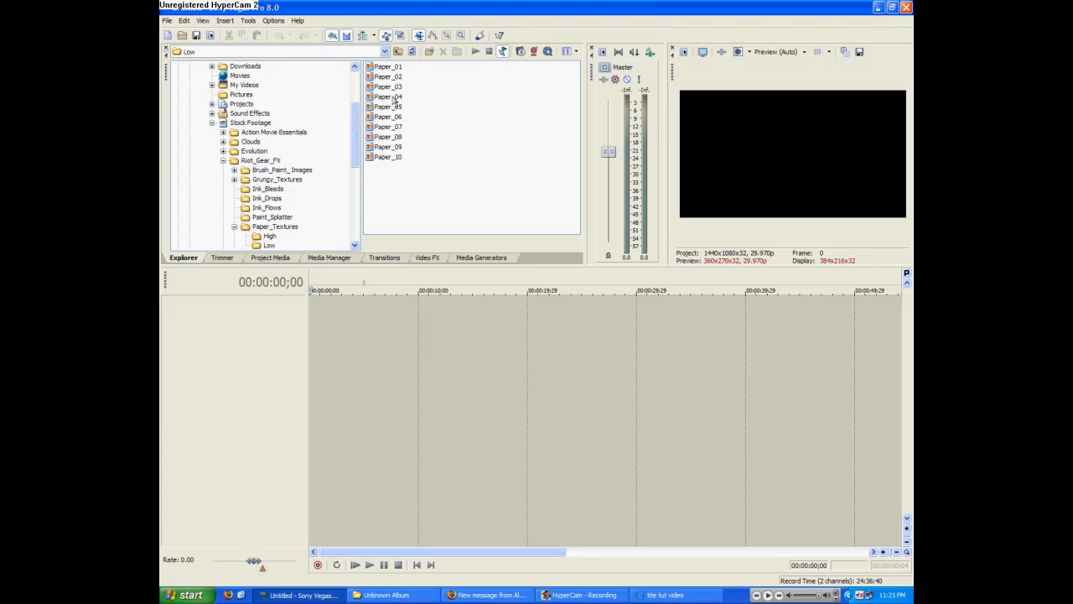
# Step: Place Paper_03 on a video track and set Maintain aspect ratio to No
pyautogui.moveTo(388, 95); pyautogui.dragTo(340, 315)
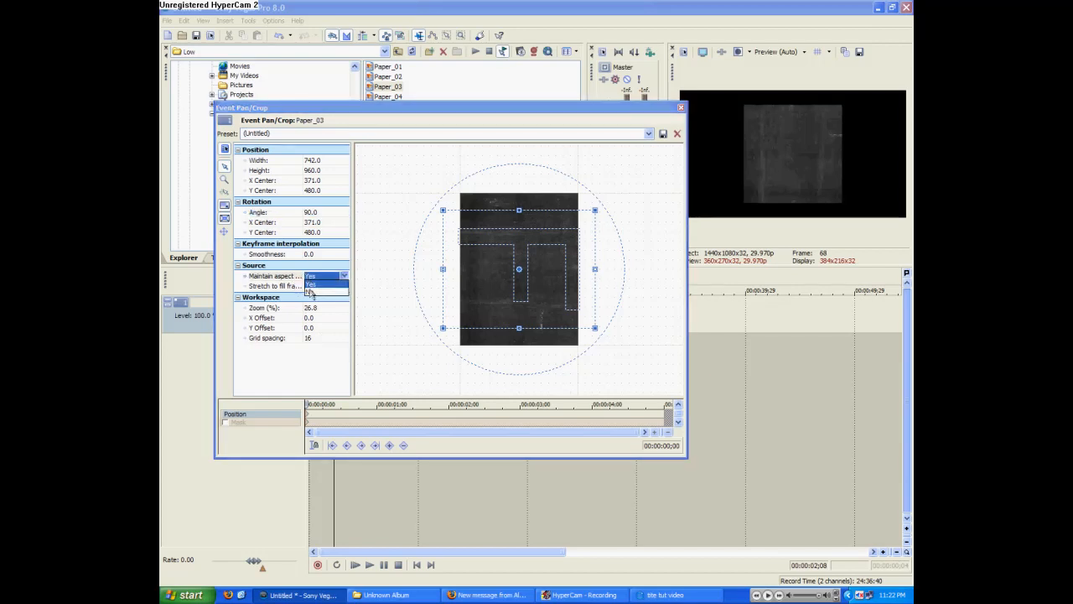
pyautogui.click(314, 285)
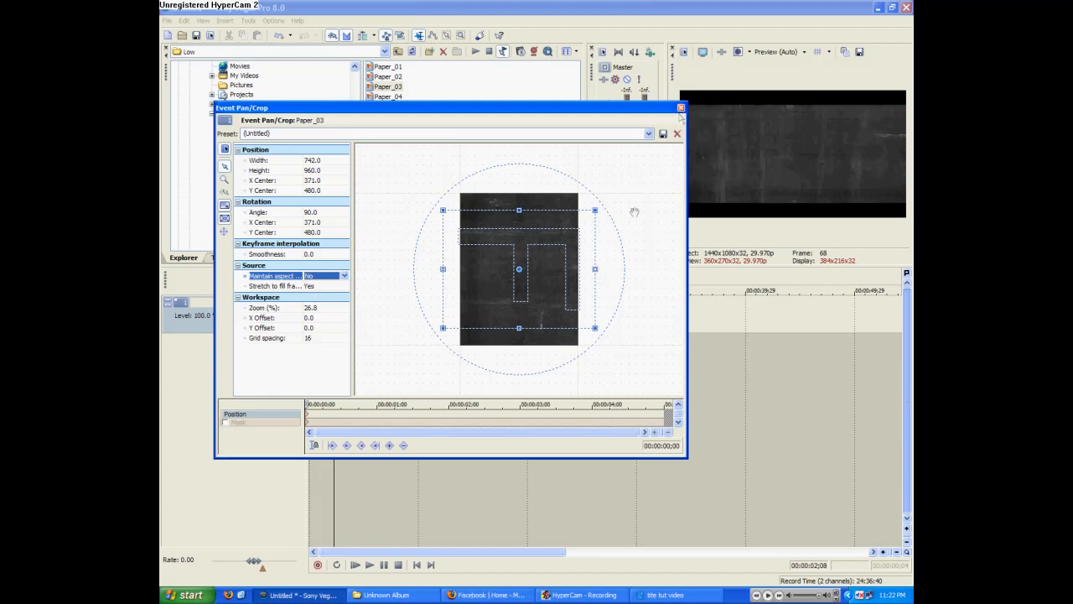
pyautogui.moveTo(594, 328); pyautogui.dragTo(610, 342)
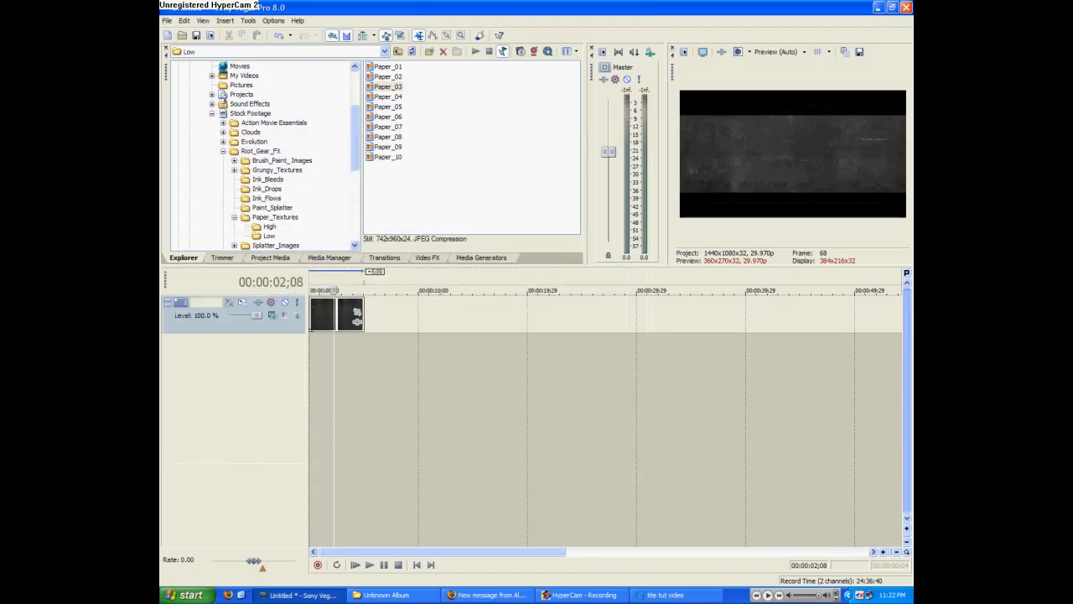
pyautogui.moveTo(204, 20)
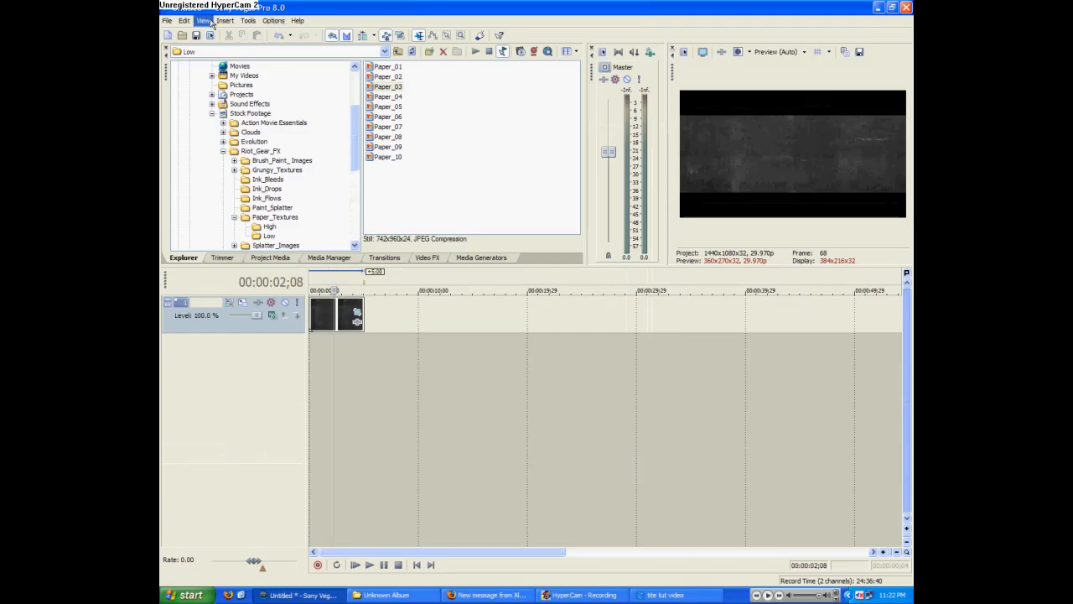
# Step: Insert a new empty video track above the paper texture track
pyautogui.click(225, 20)
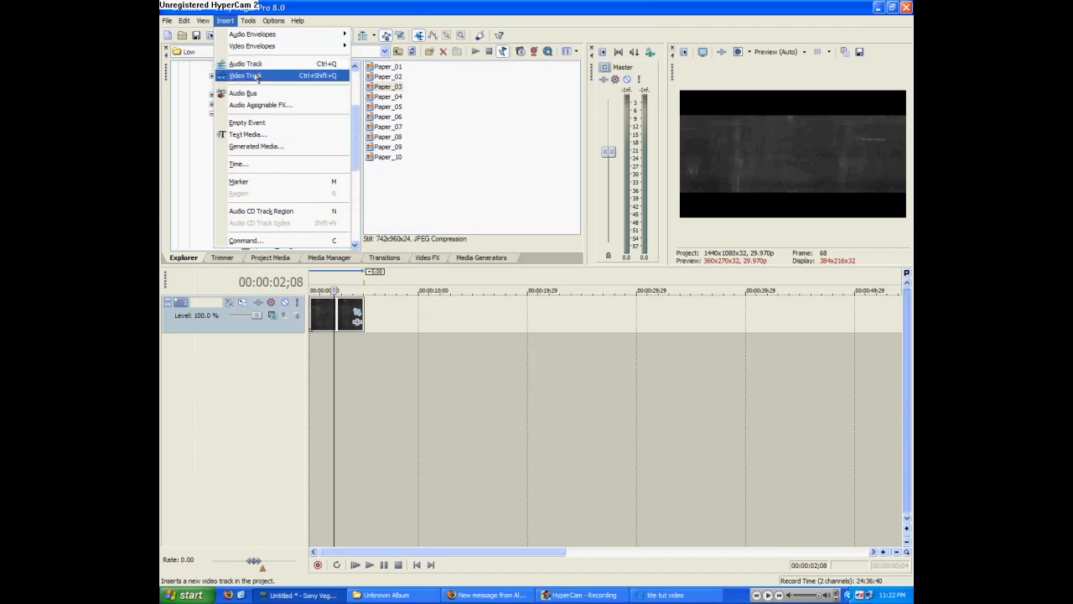
pyautogui.click(244, 75)
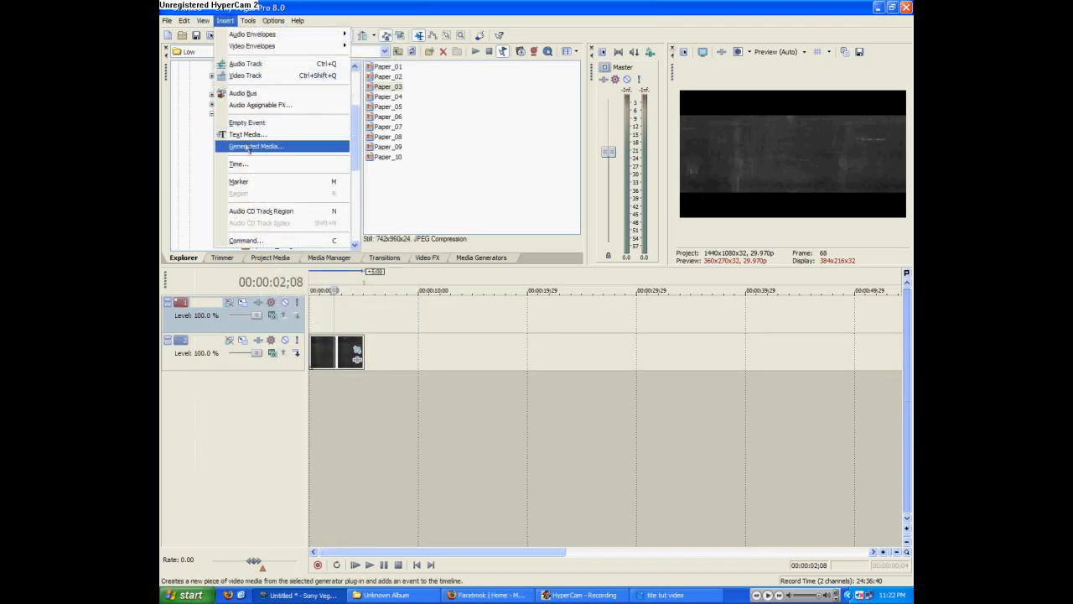
# Step: Create a 'bra productions' Sony Text title in Freak out, Go bananas font with Draw Shadow
pyautogui.click(254, 146)
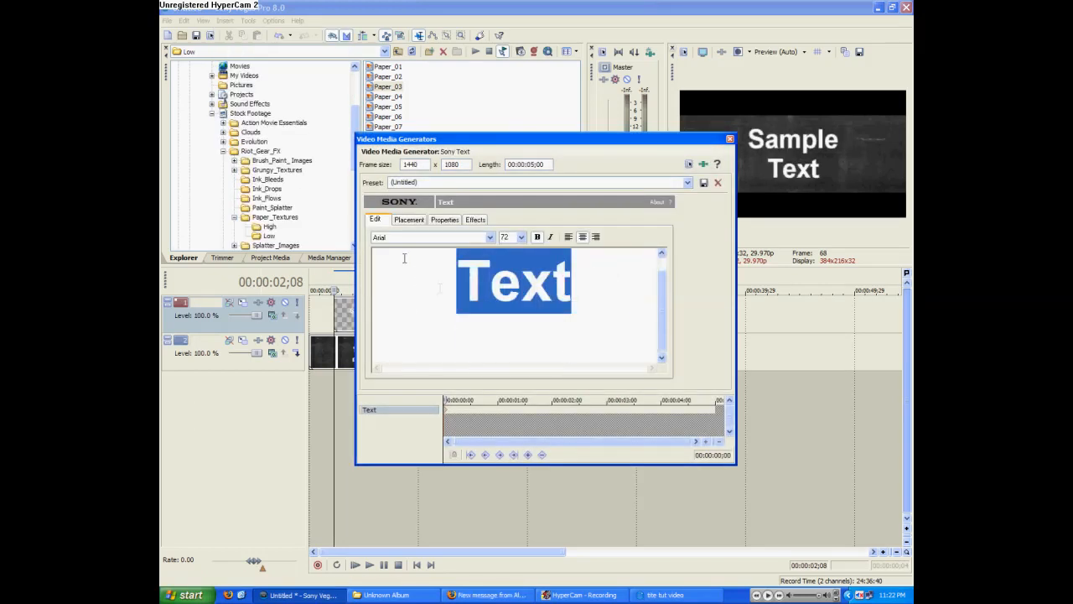
pyautogui.write('bra')
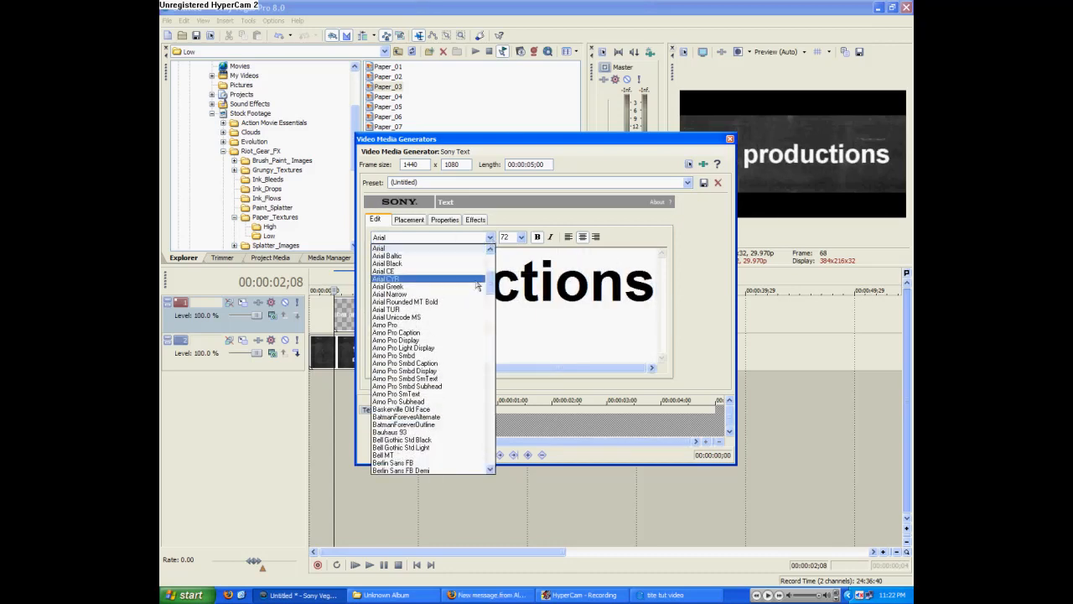
pyautogui.scroll(-3)
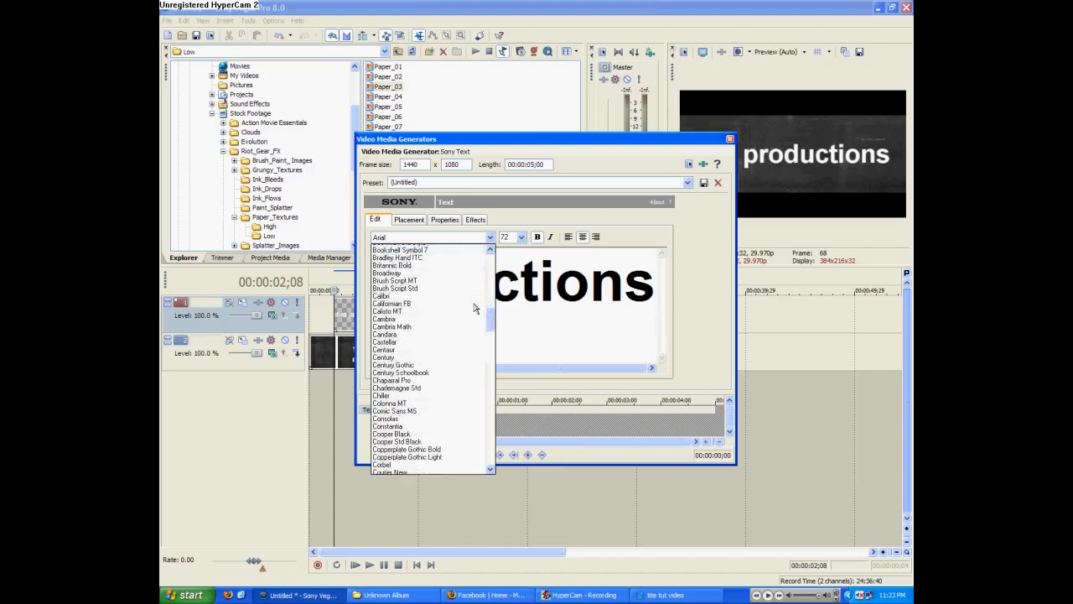
pyautogui.scroll(-3)
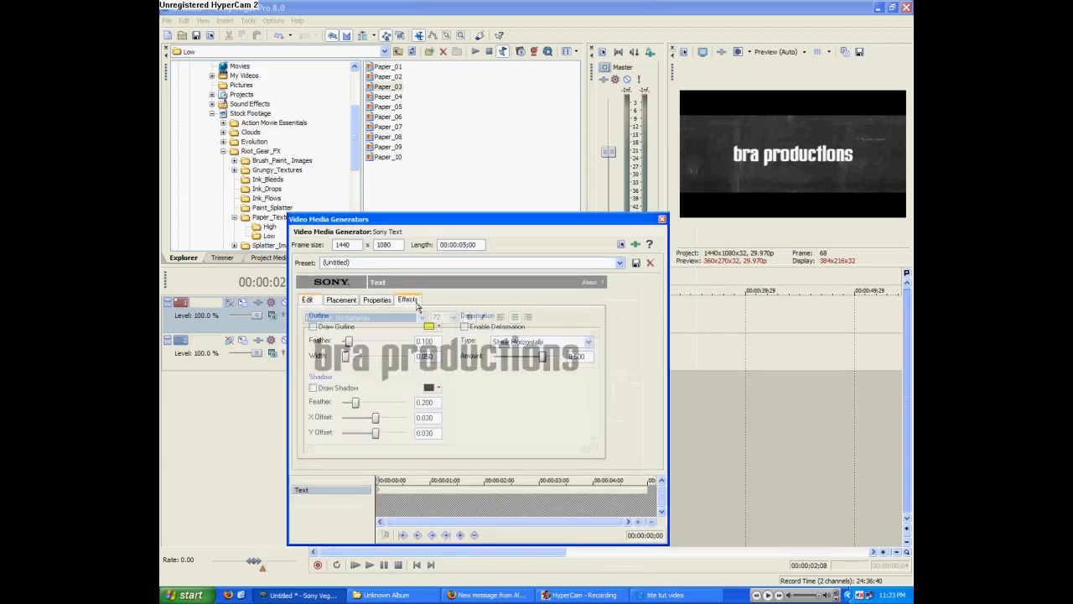
pyautogui.click(314, 387)
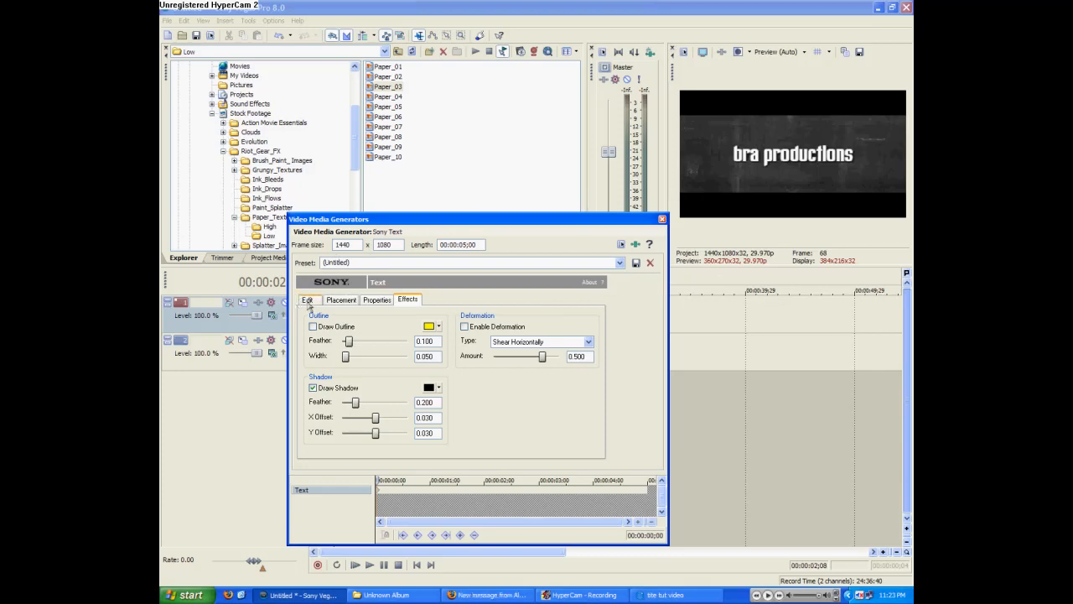
pyautogui.click(307, 299)
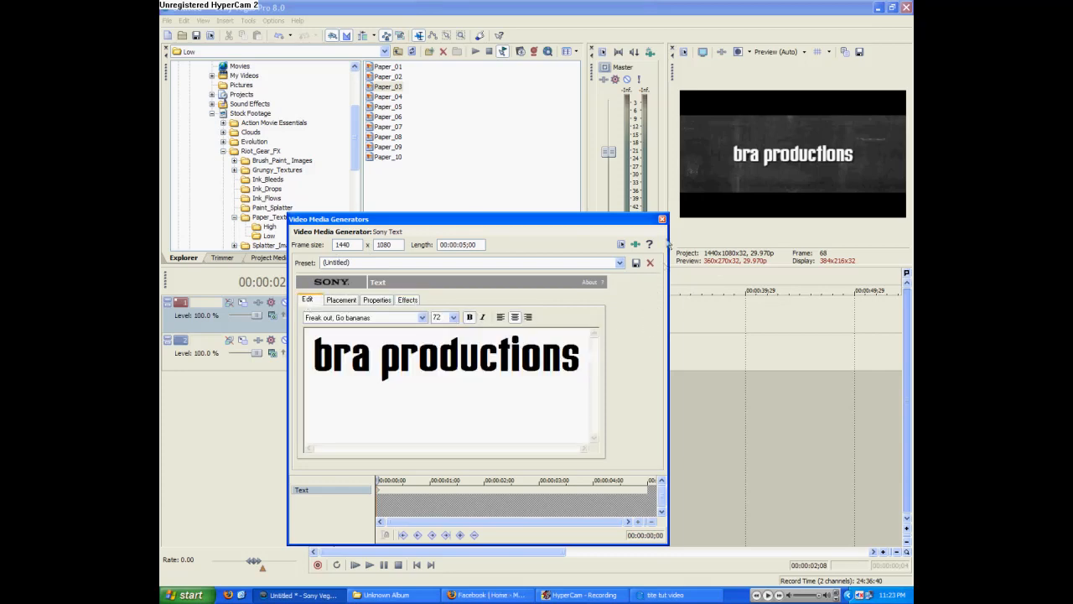
pyautogui.click(662, 219)
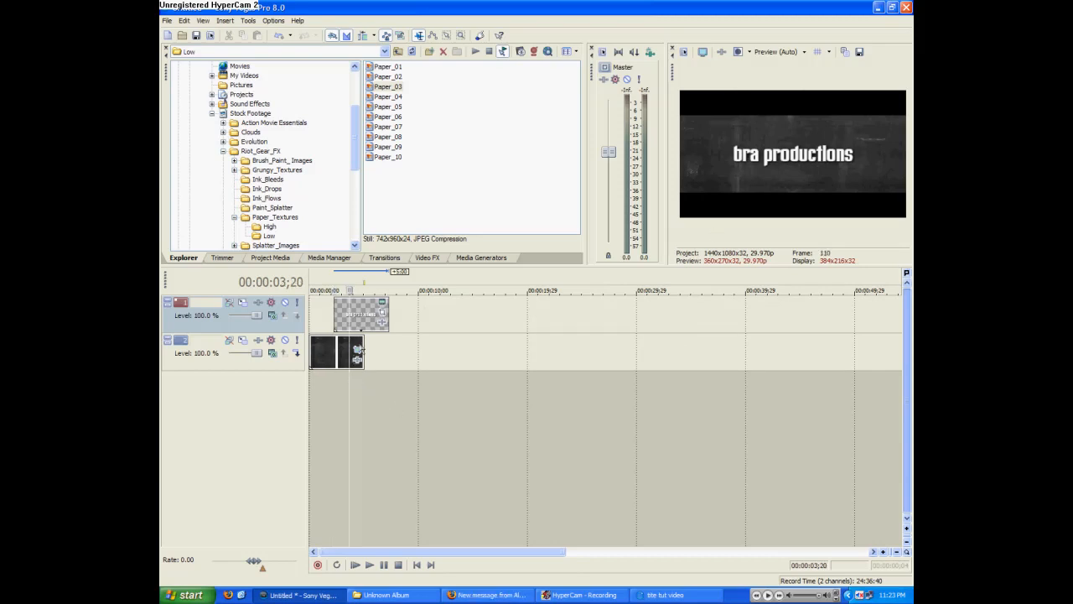
# Step: Apply the Bump Map Spotlight Up preset to Paper_03, adjusting ambience and light Z
pyautogui.click(427, 257)
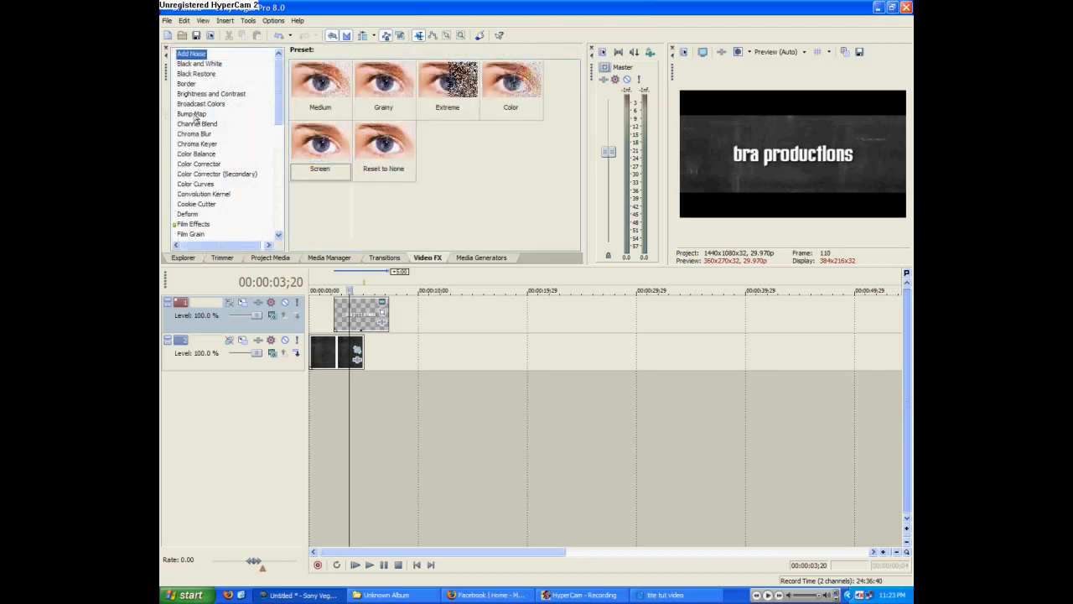
pyautogui.click(192, 114)
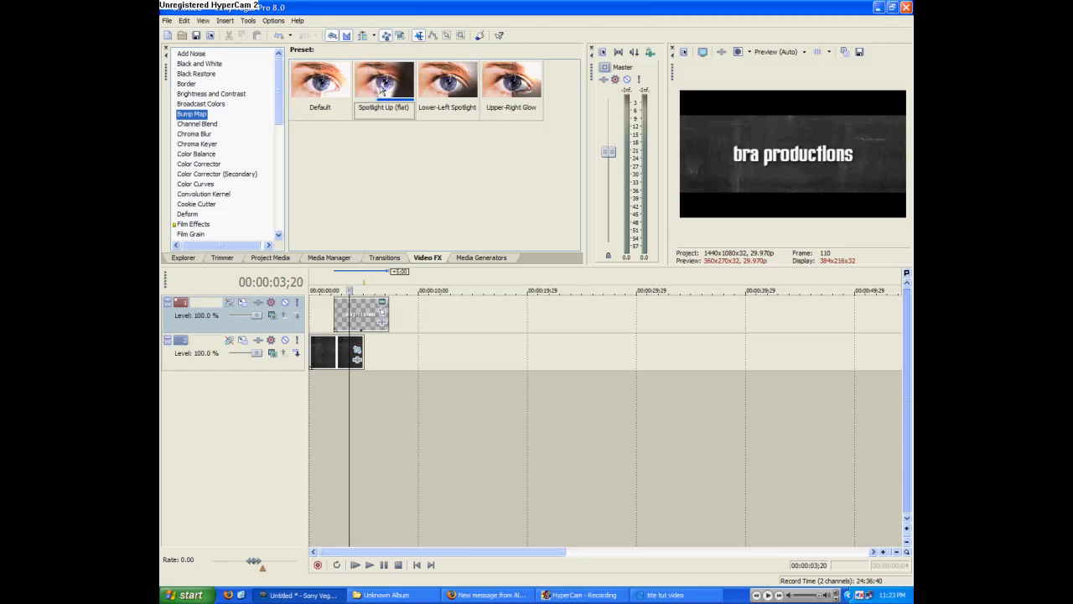
pyautogui.click(383, 80)
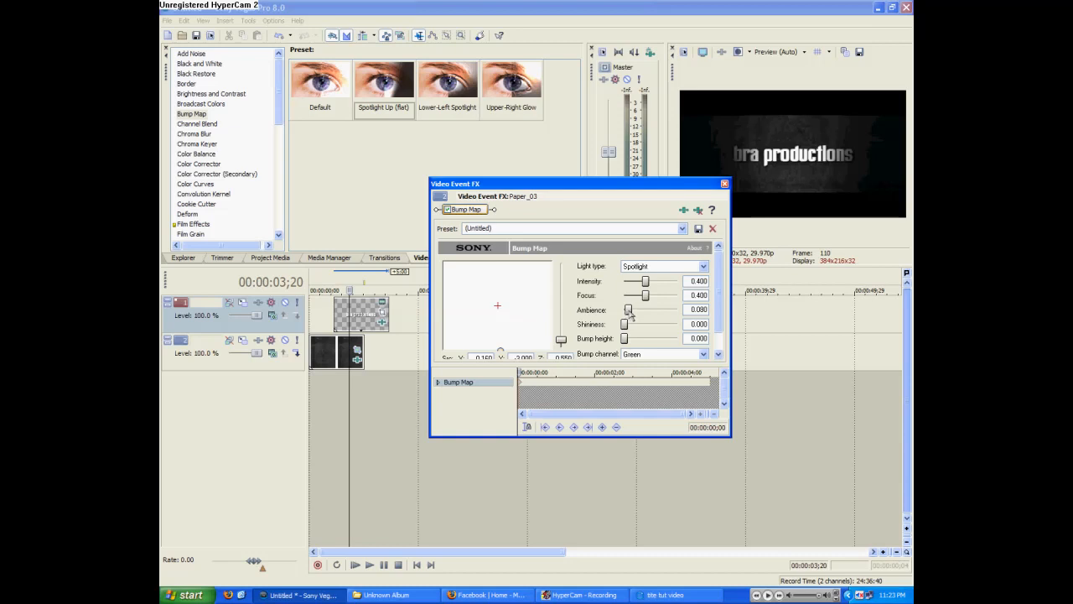
pyautogui.moveTo(630, 309); pyautogui.dragTo(646, 309)
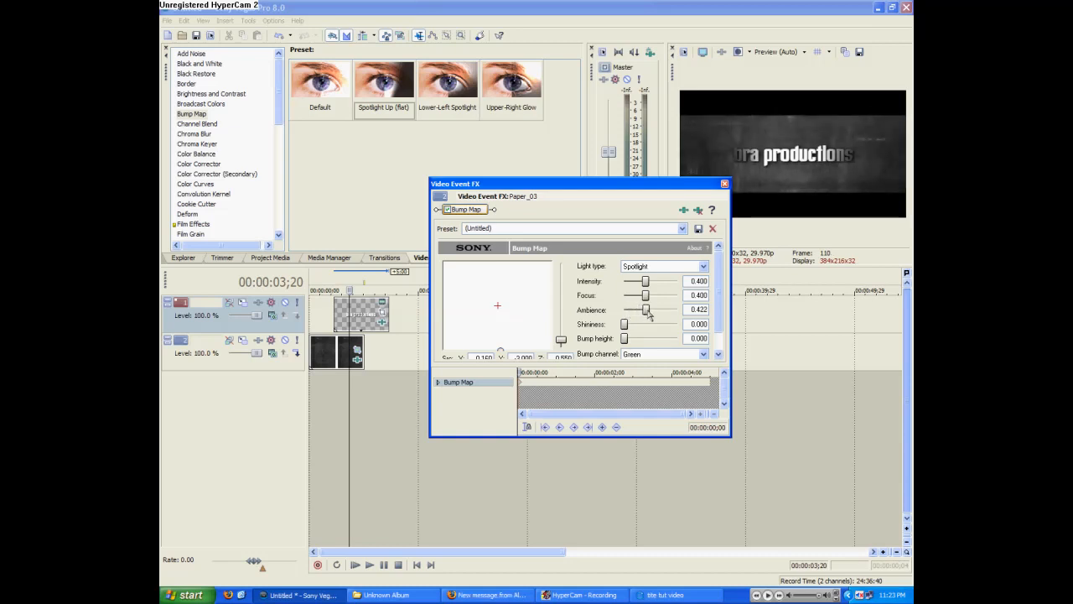
pyautogui.moveTo(646, 309); pyautogui.dragTo(638, 309)
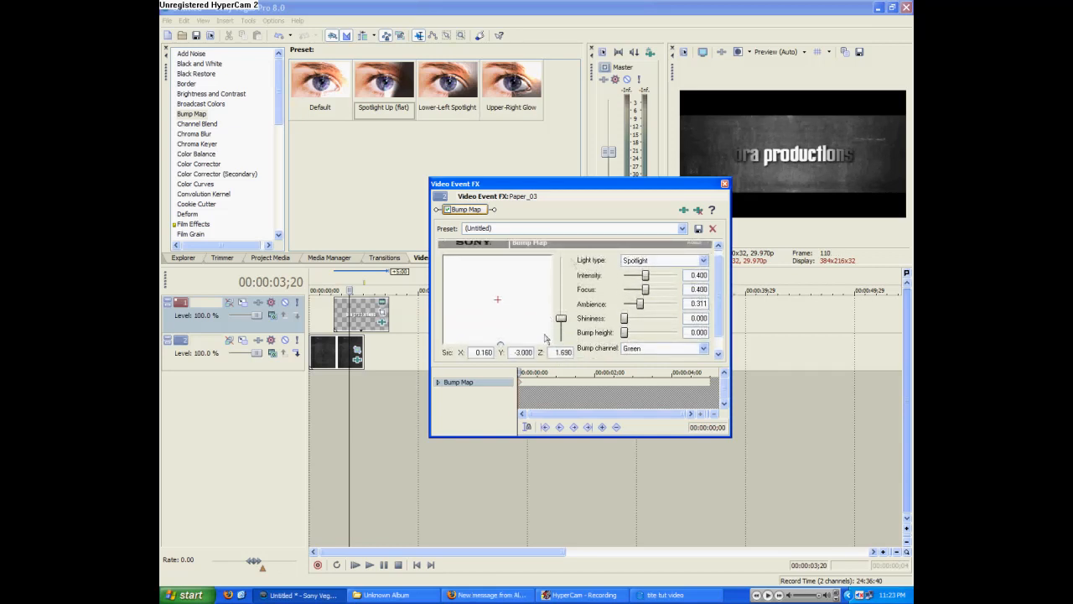
pyautogui.moveTo(641, 304); pyautogui.dragTo(633, 303)
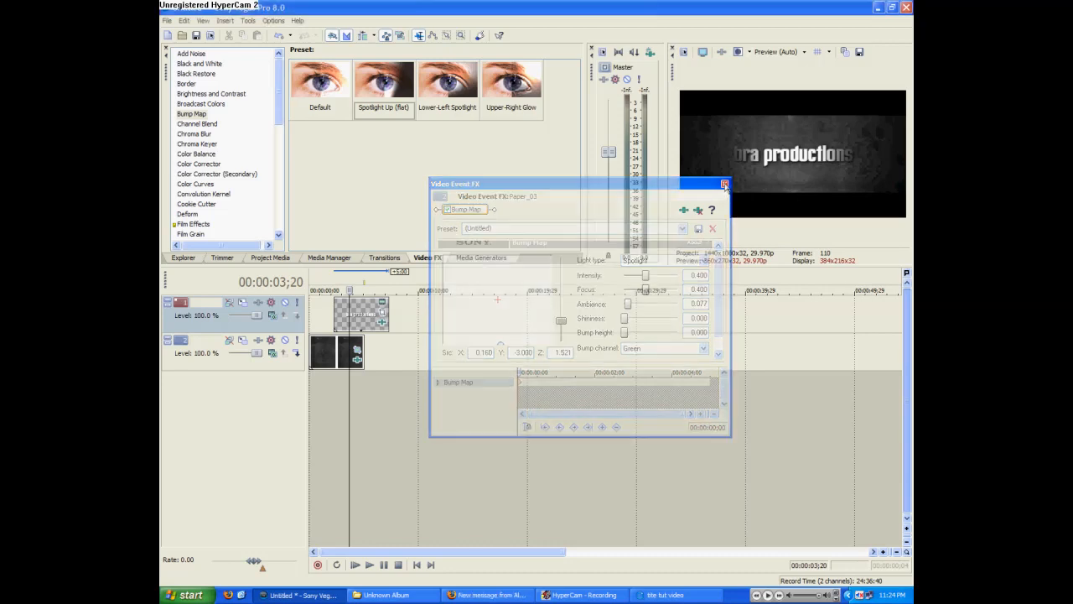
# Step: Apply a Bump Map to the title text, keeping Spotlight as the light type
pyautogui.click(724, 184)
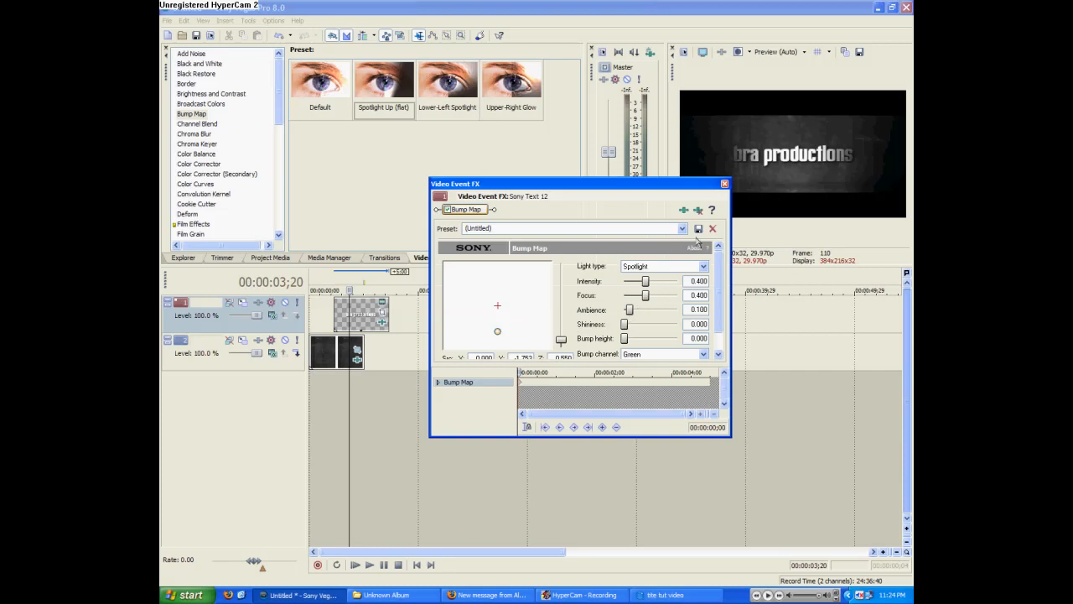
pyautogui.click(703, 266)
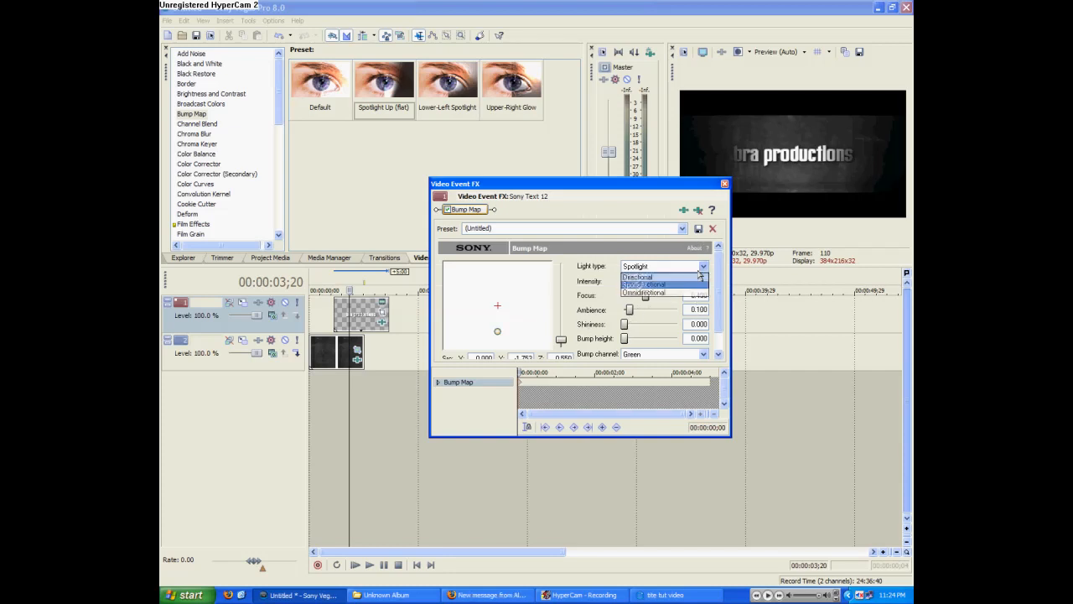
pyautogui.click(637, 266)
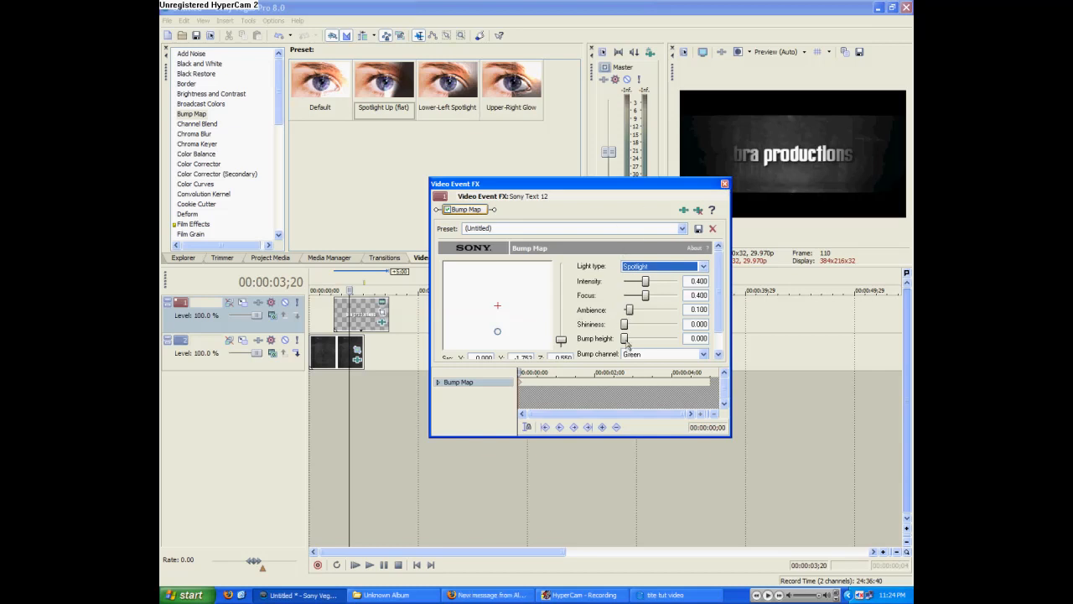
# Step: Set the title's bump height to 0.155 and close the effect window
pyautogui.moveTo(624, 338); pyautogui.dragTo(625, 338)
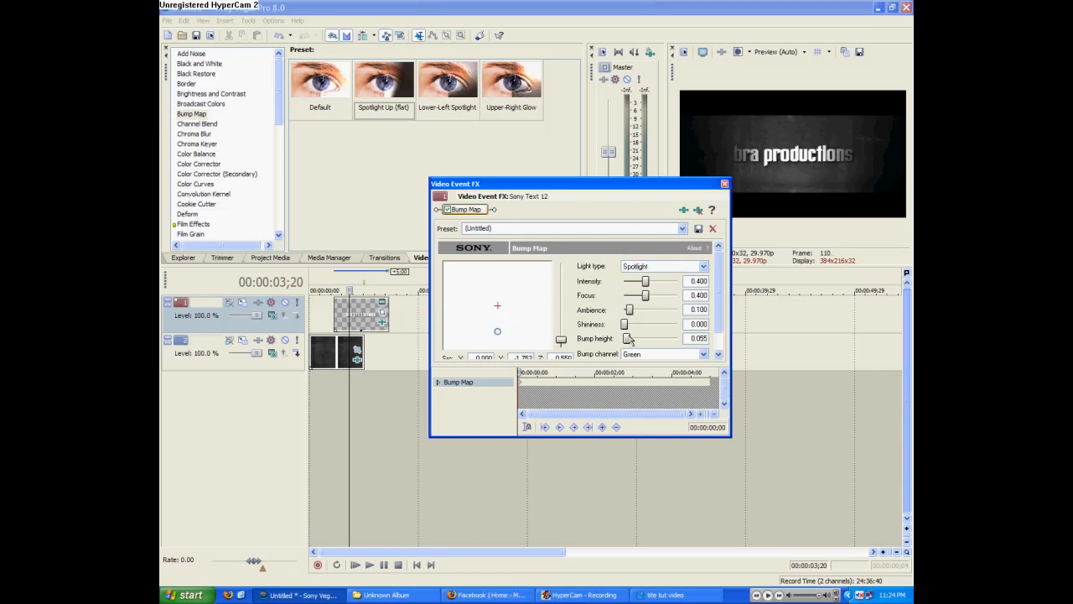
pyautogui.moveTo(628, 338); pyautogui.dragTo(634, 338)
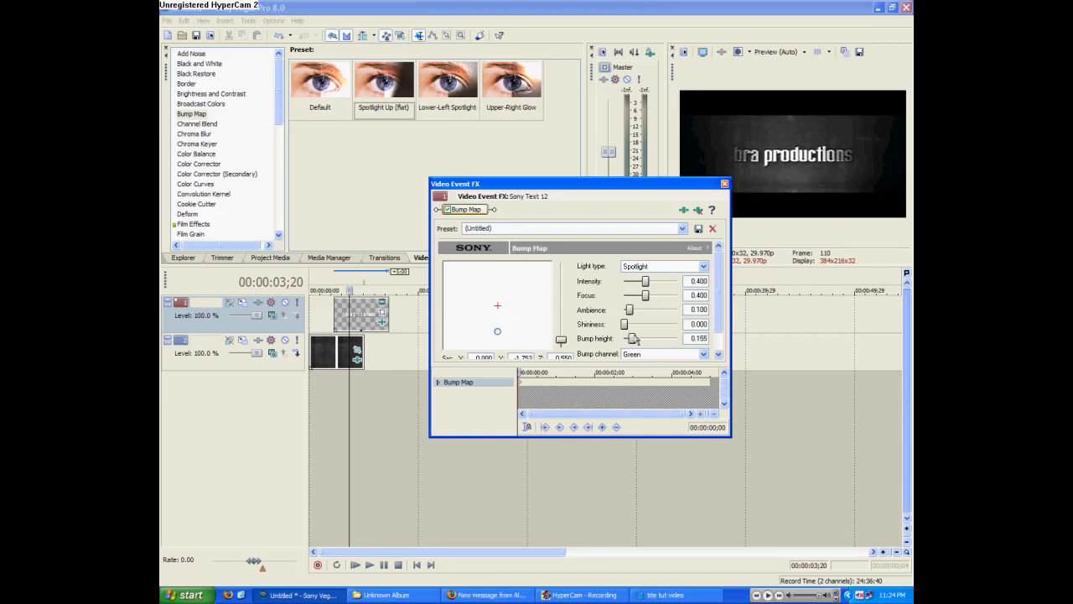
pyautogui.moveTo(634, 338); pyautogui.dragTo(639, 338)
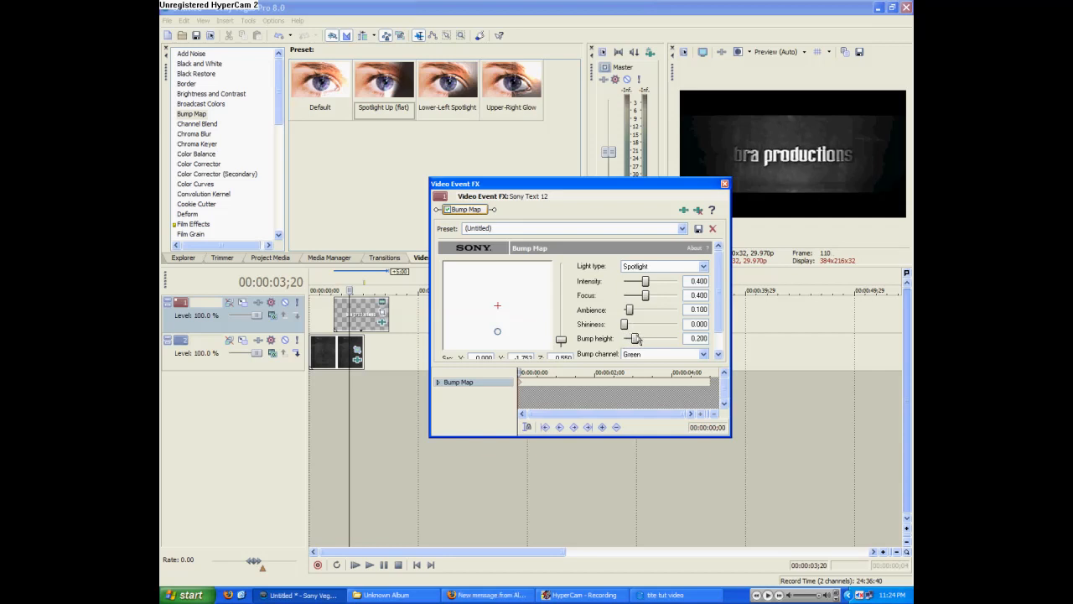
pyautogui.moveTo(636, 338); pyautogui.dragTo(630, 338)
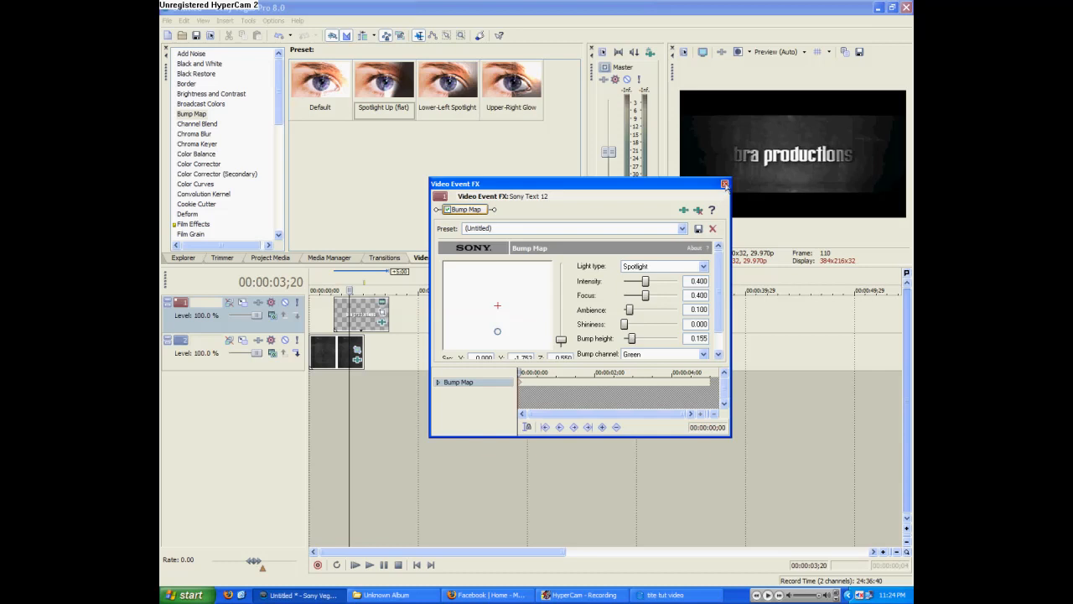
pyautogui.click(724, 183)
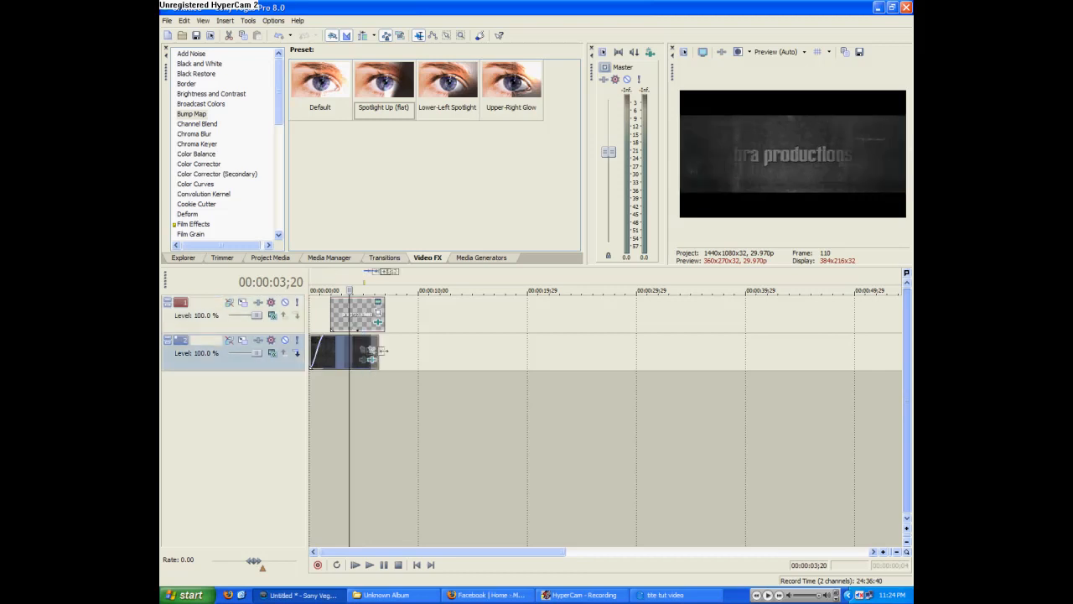
# Step: Apply the Top-Left, Diagonal, Blend In Linear Wipe to the background and preview it
pyautogui.click(384, 257)
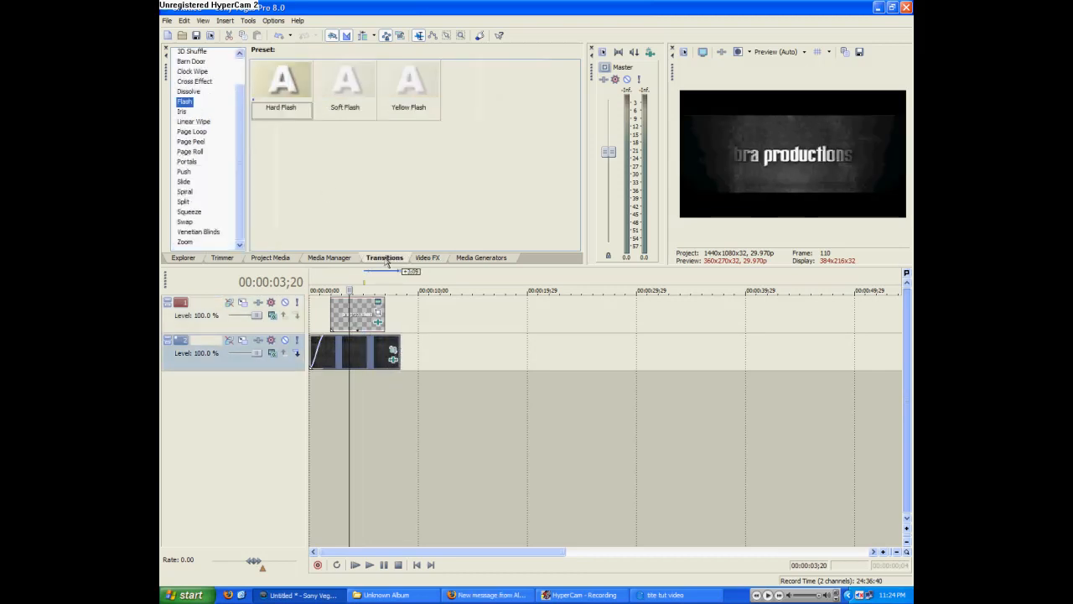
pyautogui.click(194, 122)
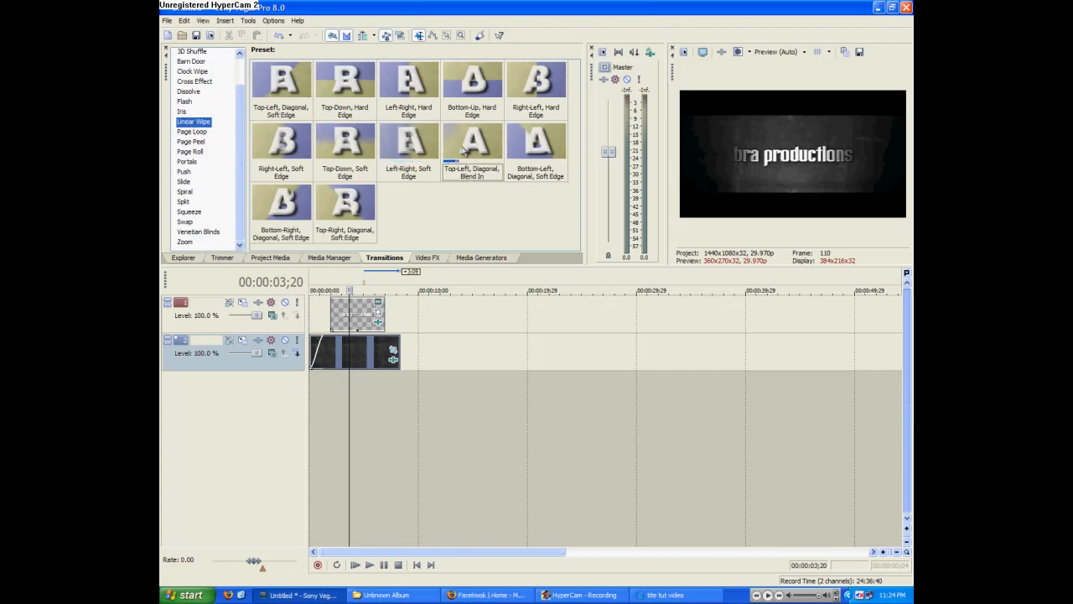
pyautogui.click(472, 143)
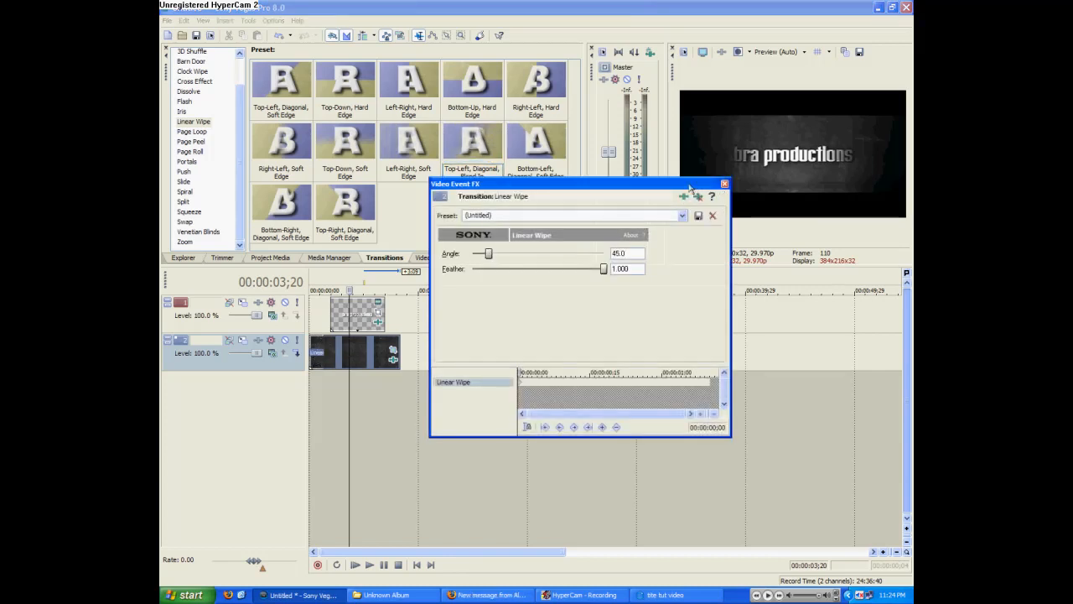
pyautogui.click(723, 184)
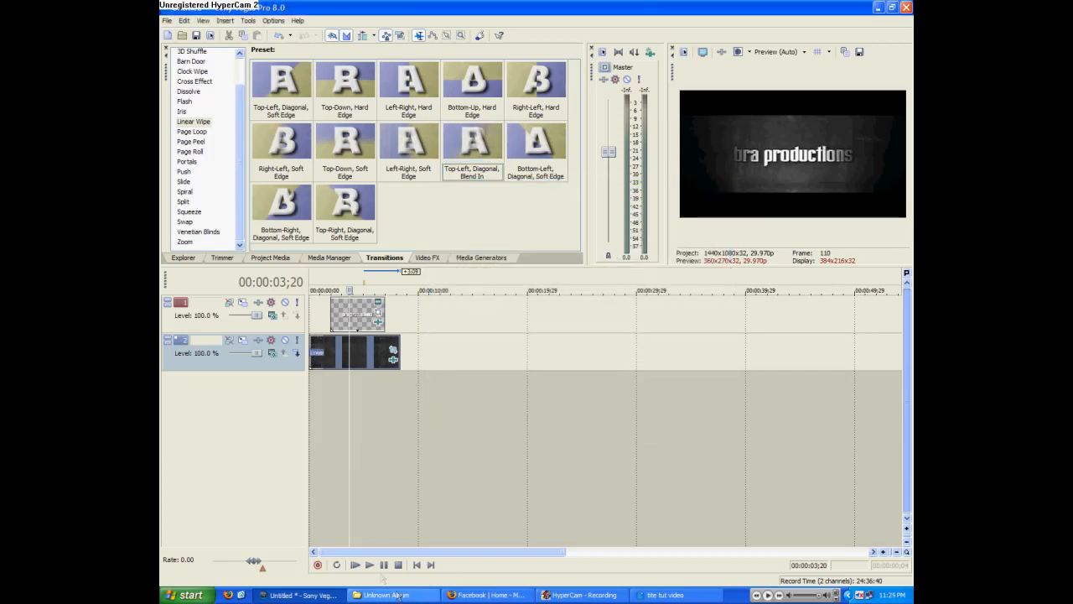
pyautogui.click(355, 565)
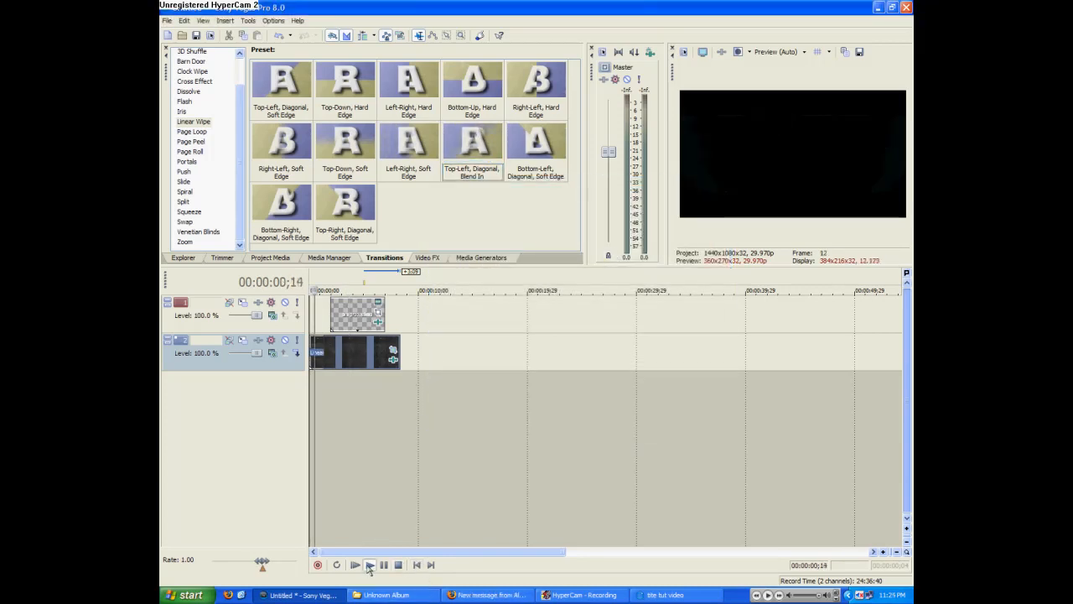
pyautogui.click(370, 565)
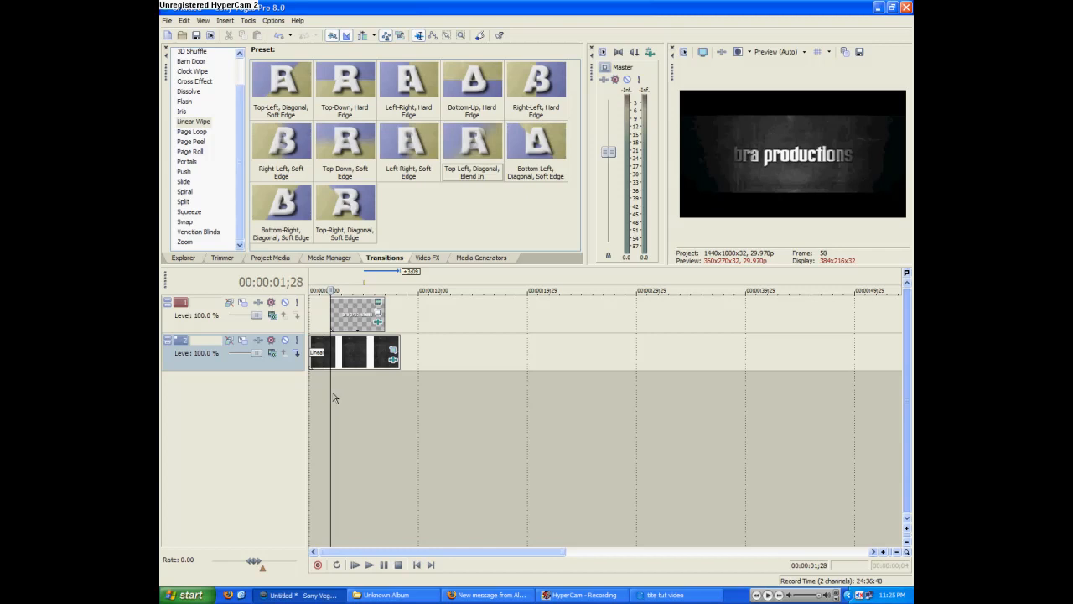
pyautogui.moveTo(365, 359)
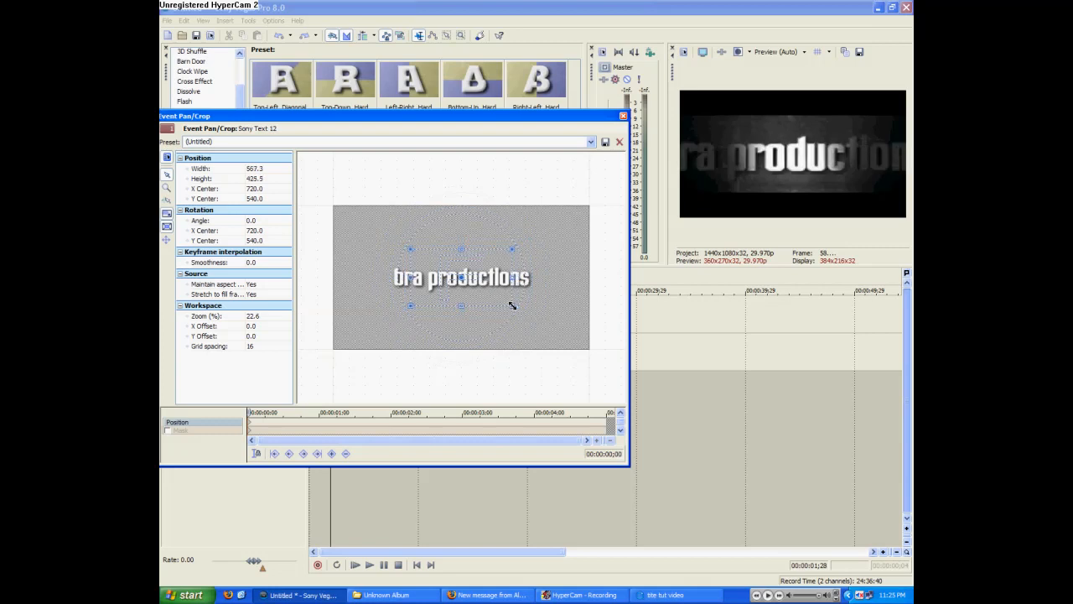
# Step: Resize the title's pan/crop box at keyframes 1s, 1;15 and 2;15
pyautogui.moveTo(513, 306); pyautogui.dragTo(498, 297)
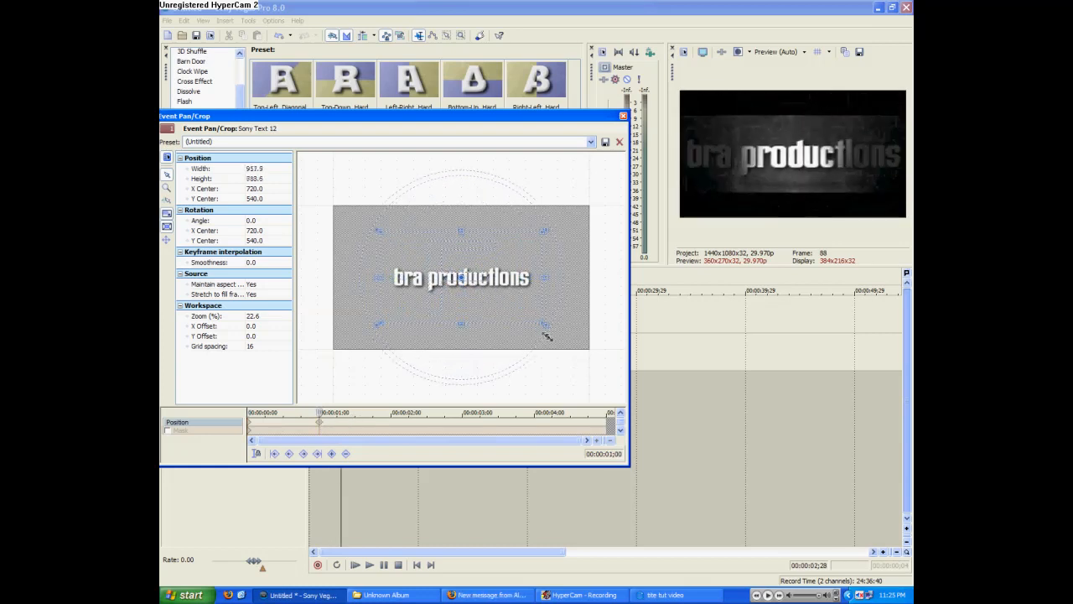
pyautogui.moveTo(545, 325); pyautogui.dragTo(577, 344)
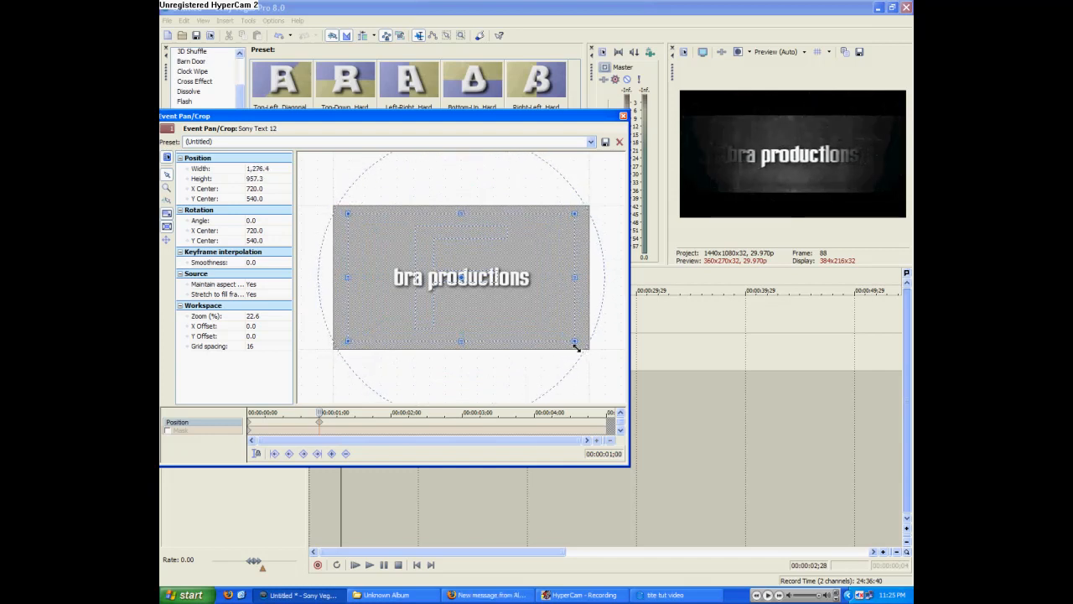
pyautogui.moveTo(574, 343); pyautogui.dragTo(569, 328)
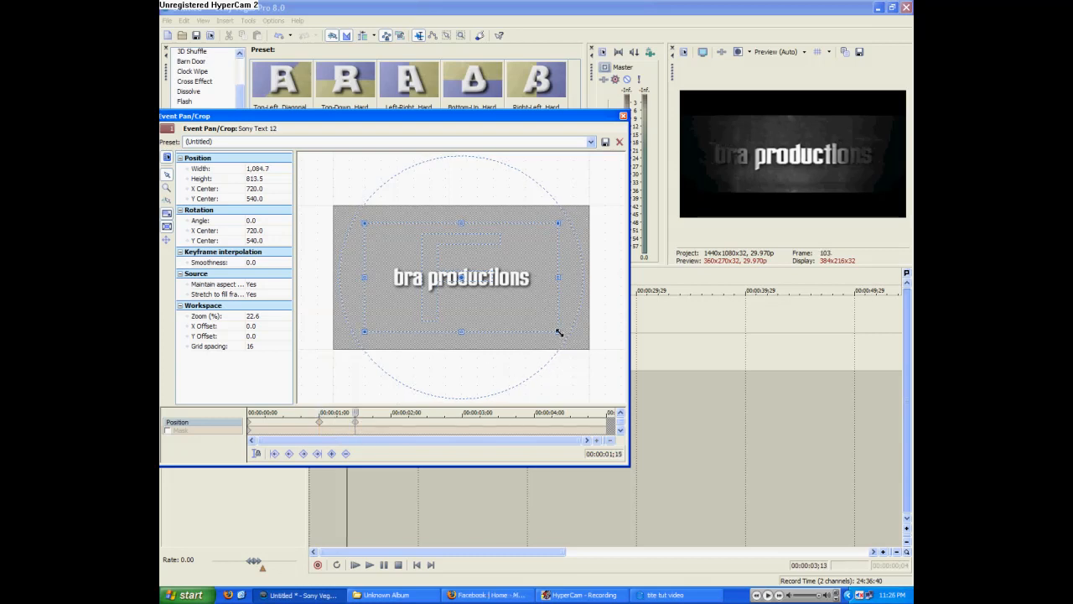
pyautogui.moveTo(559, 333); pyautogui.dragTo(576, 341)
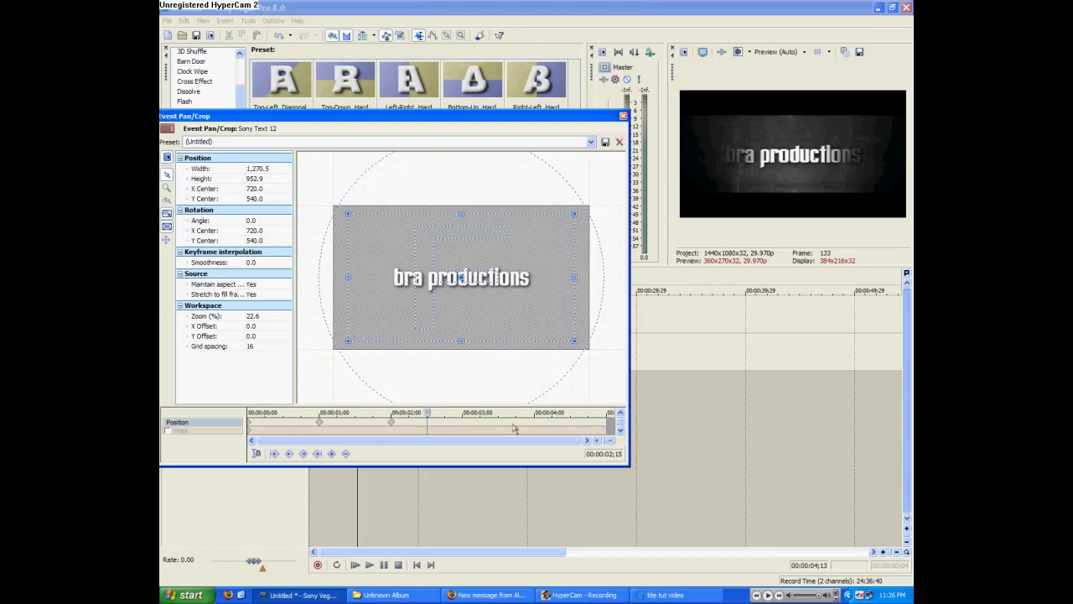
pyautogui.moveTo(589, 343); pyautogui.dragTo(573, 343)
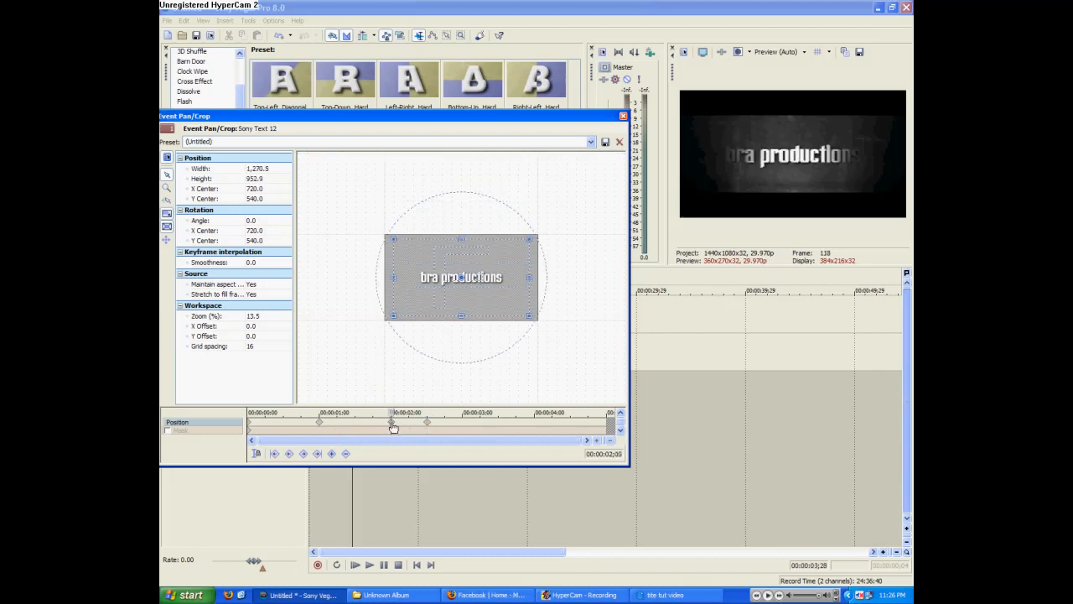
pyautogui.rightClick(392, 423)
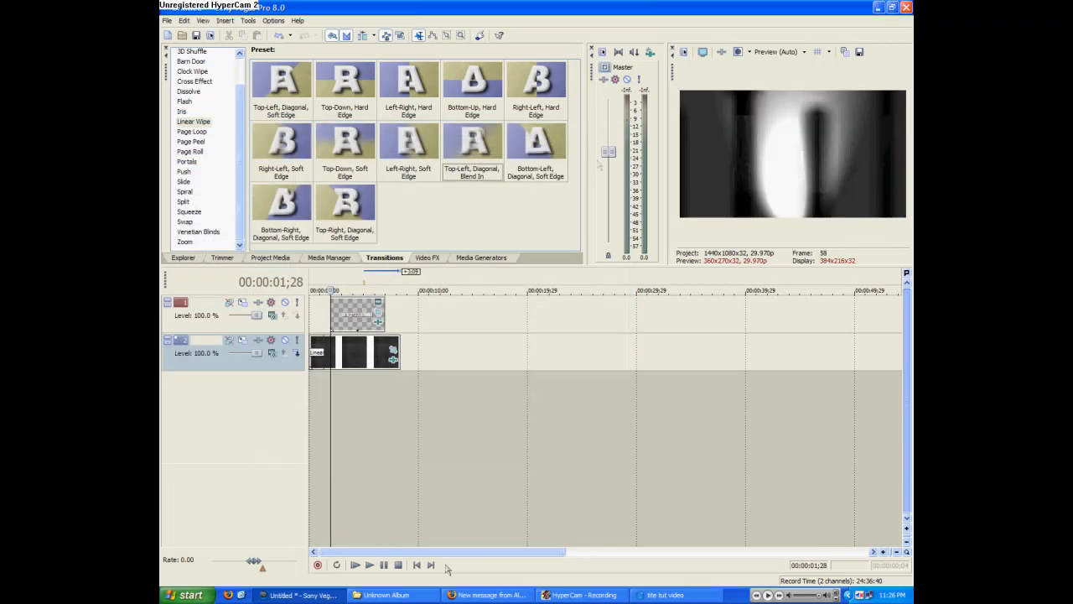
# Step: Tighten the first pan/crop keyframe to about 95.6 width, then preview around three seconds
pyautogui.click(370, 564)
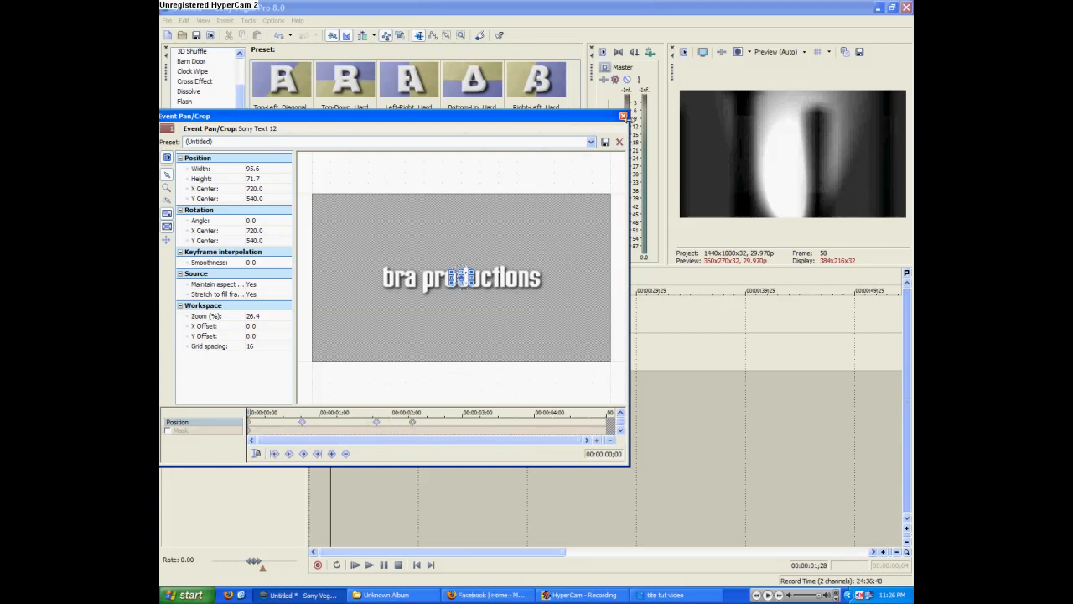
pyautogui.click(622, 116)
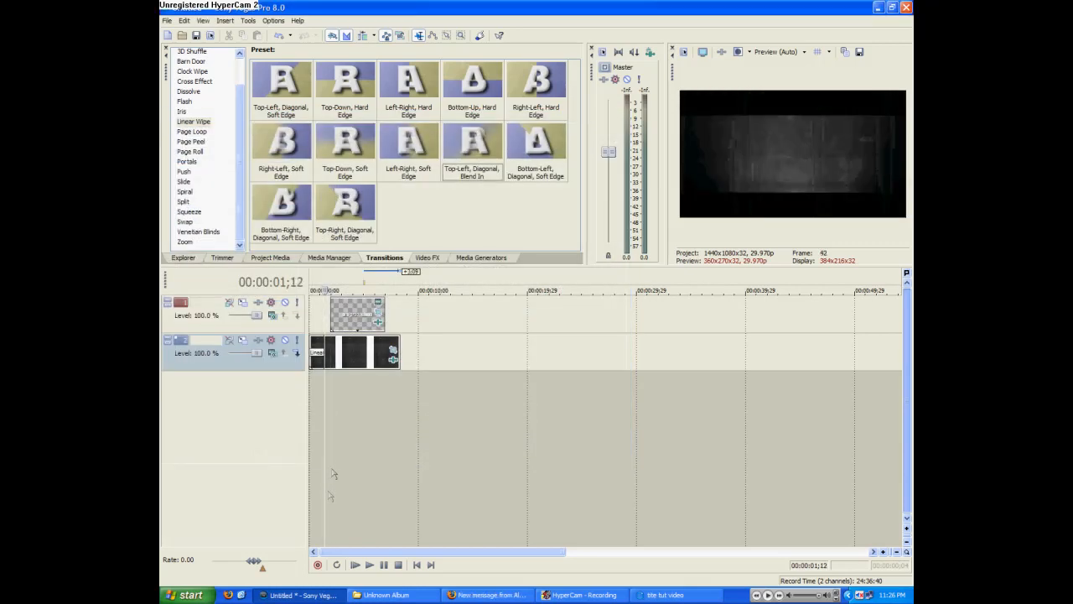
pyautogui.click(369, 564)
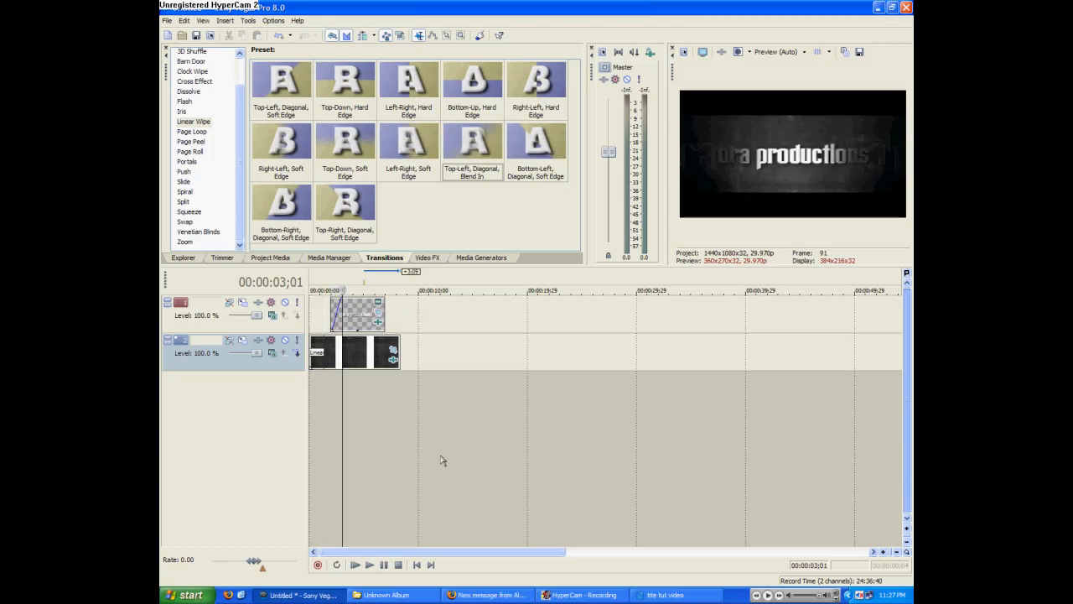
pyautogui.moveTo(467, 513)
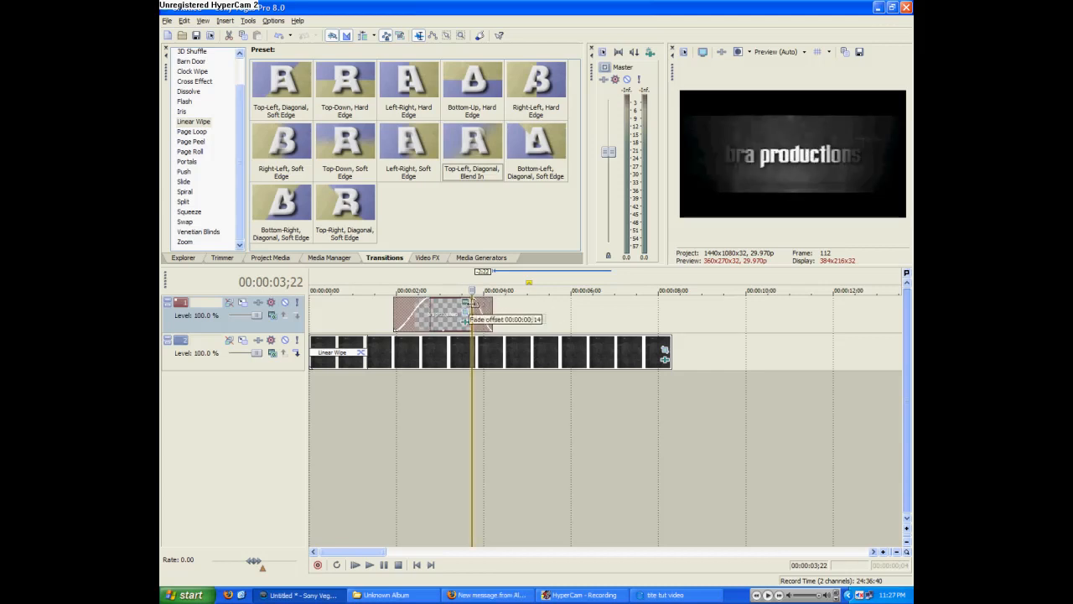
# Step: Play back the title with its fade-in and fade-out, then stop
pyautogui.click(370, 564)
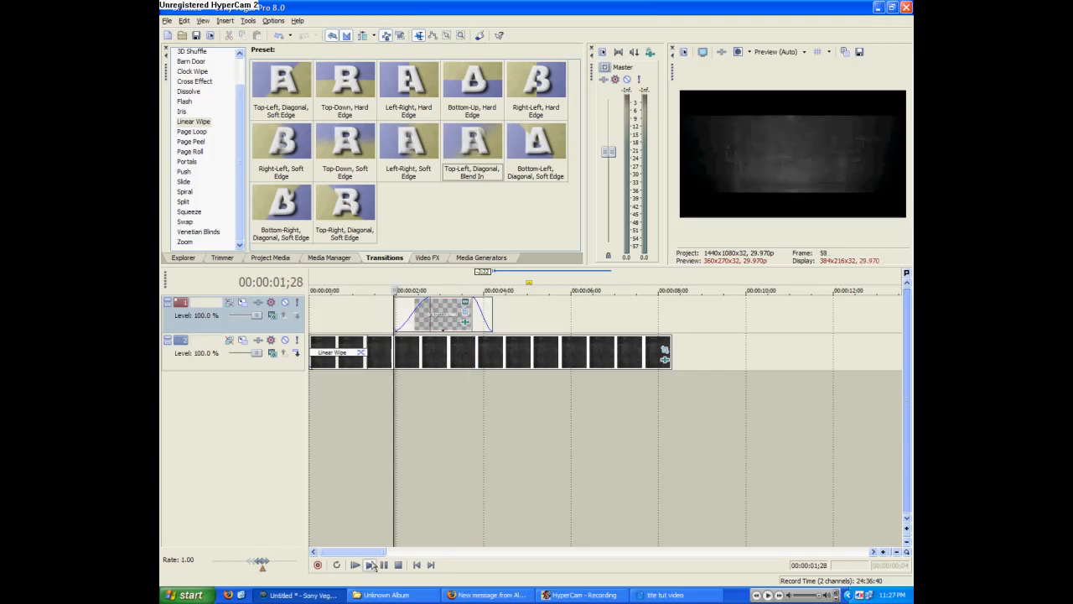
pyautogui.click(355, 565)
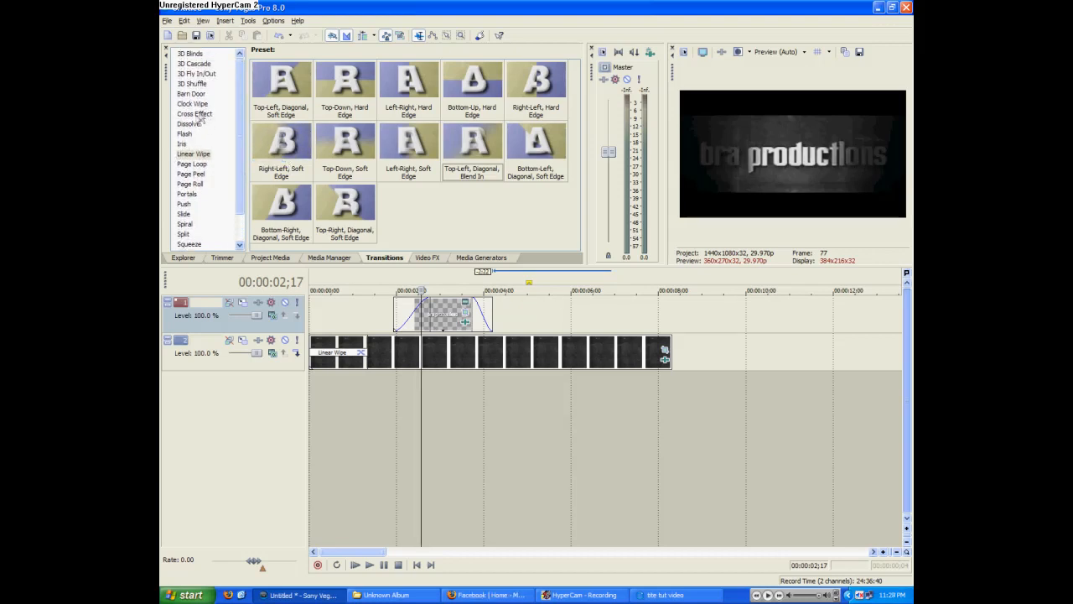
# Step: Apply the Cross Zoom A Only transition to the title's start and preview the zoom
pyautogui.click(194, 113)
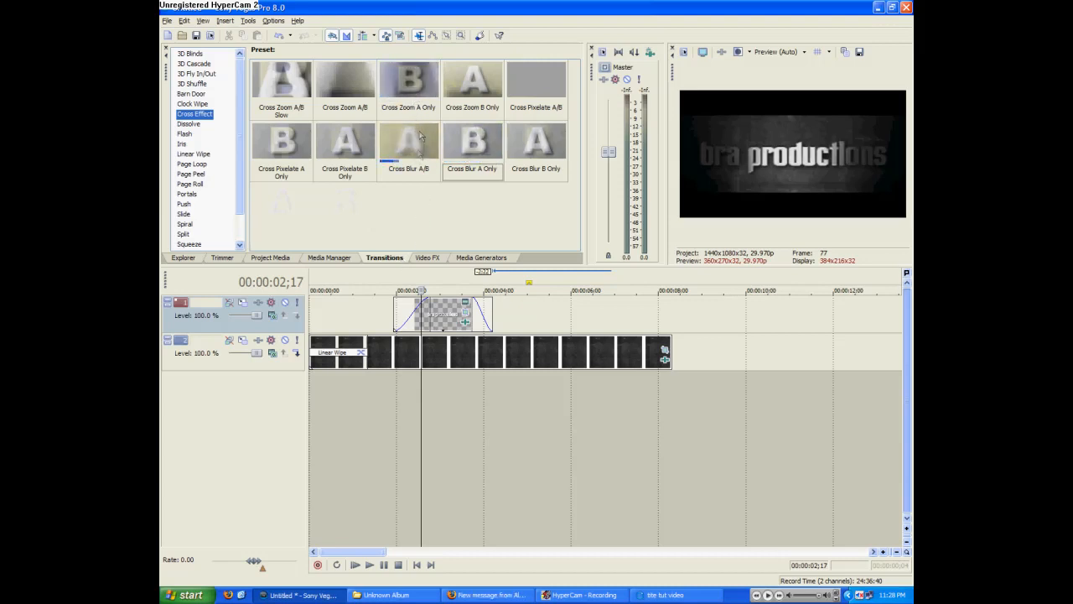
pyautogui.click(409, 80)
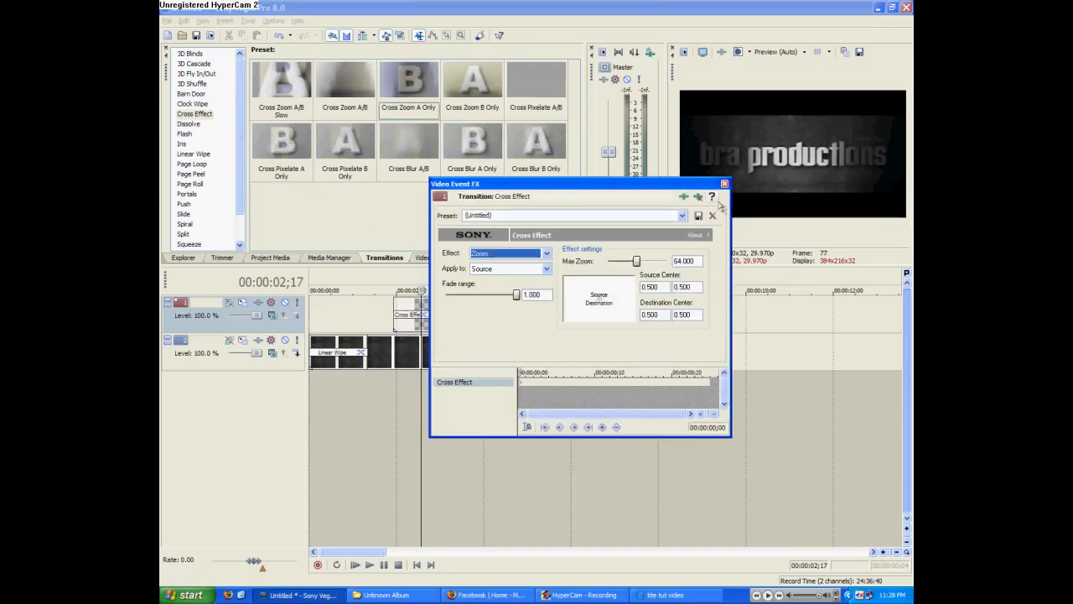
pyautogui.click(723, 184)
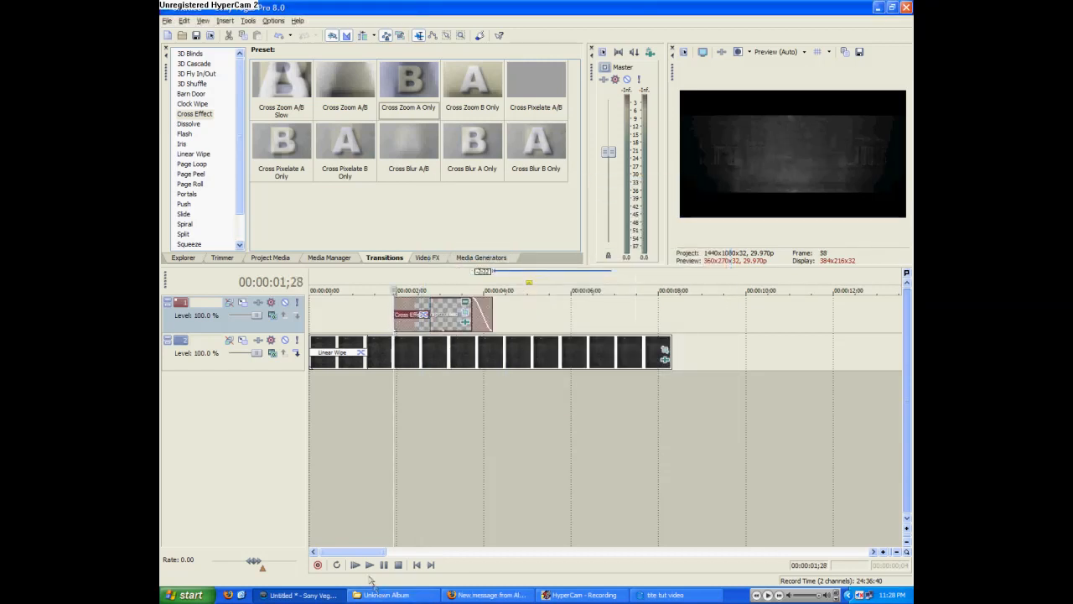
pyautogui.click(355, 564)
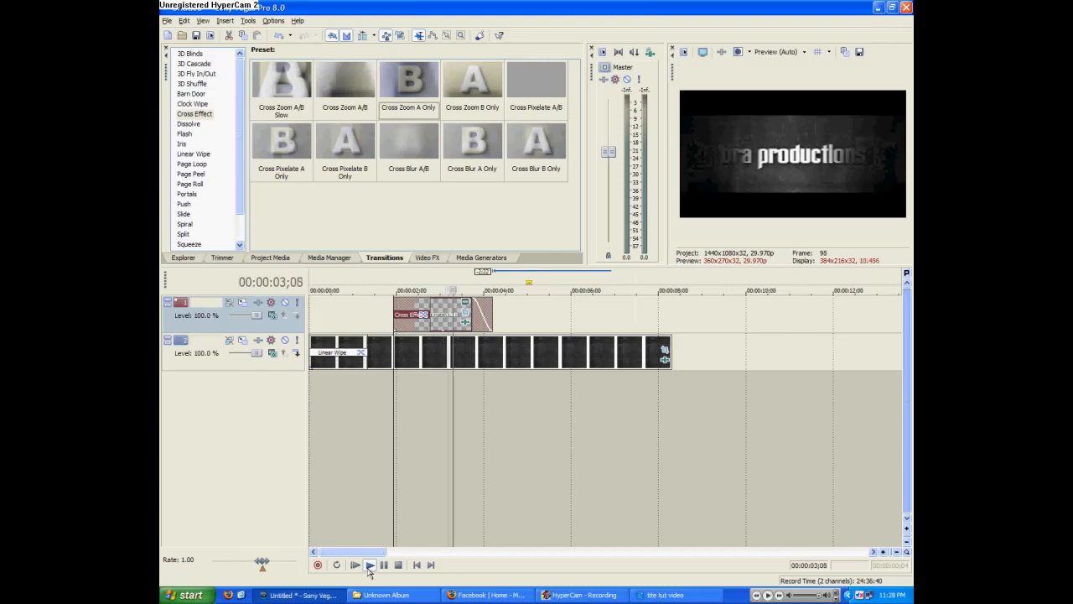
pyautogui.click(355, 565)
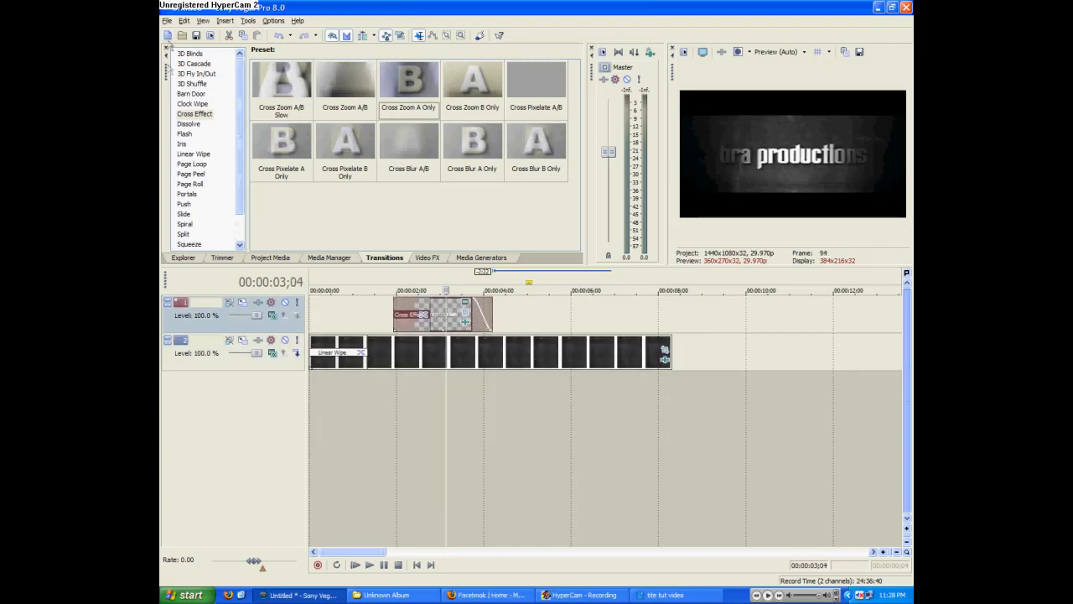
# Step: Insert a new top video track and paste a bra productions title copy at about 4 s
pyautogui.click(184, 20)
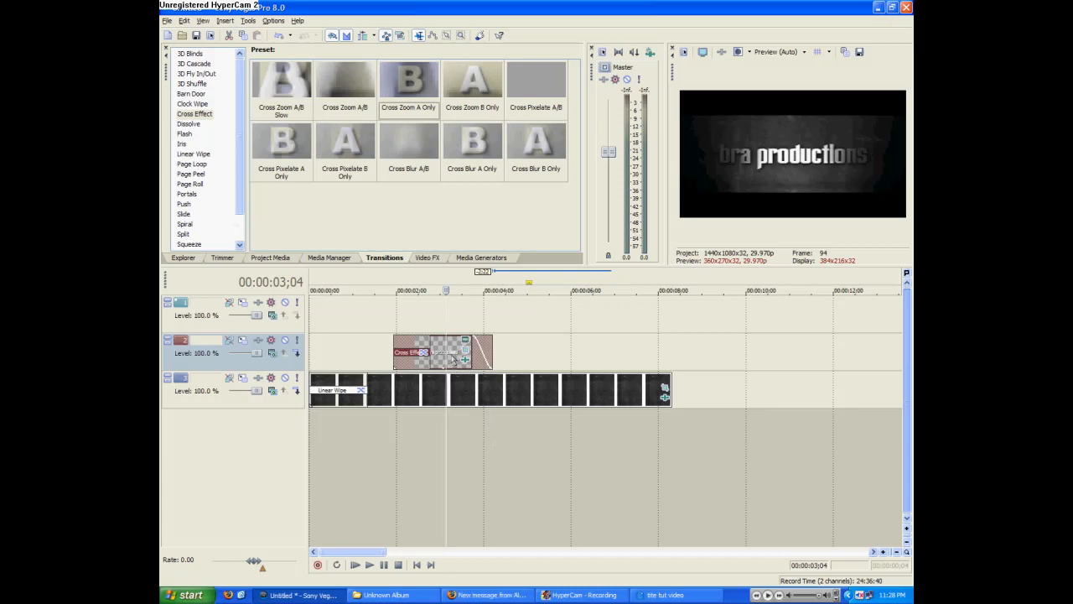
pyautogui.rightClick(443, 350)
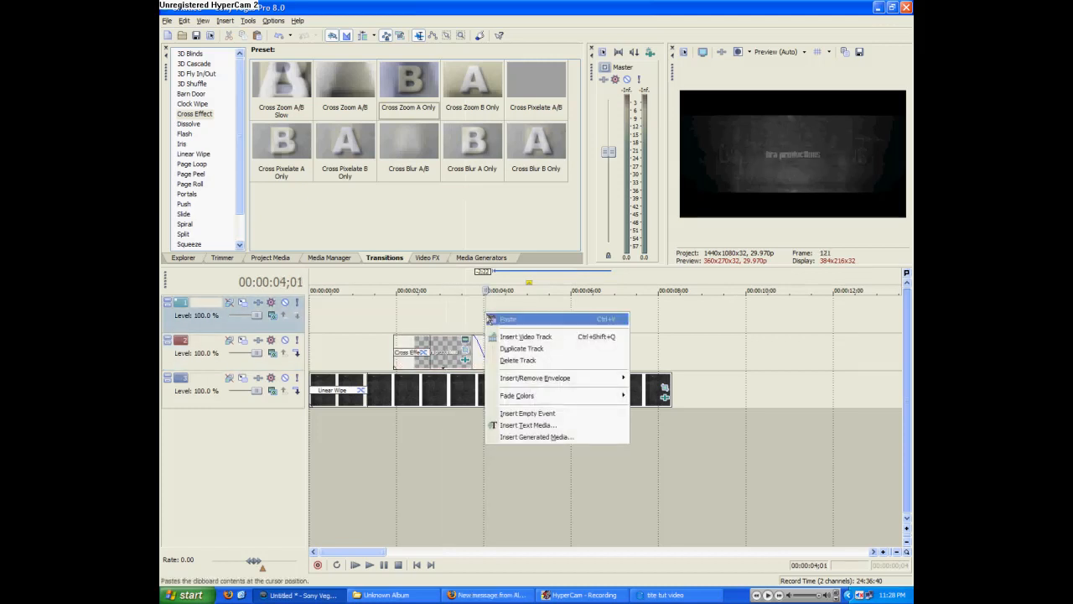
pyautogui.click(508, 319)
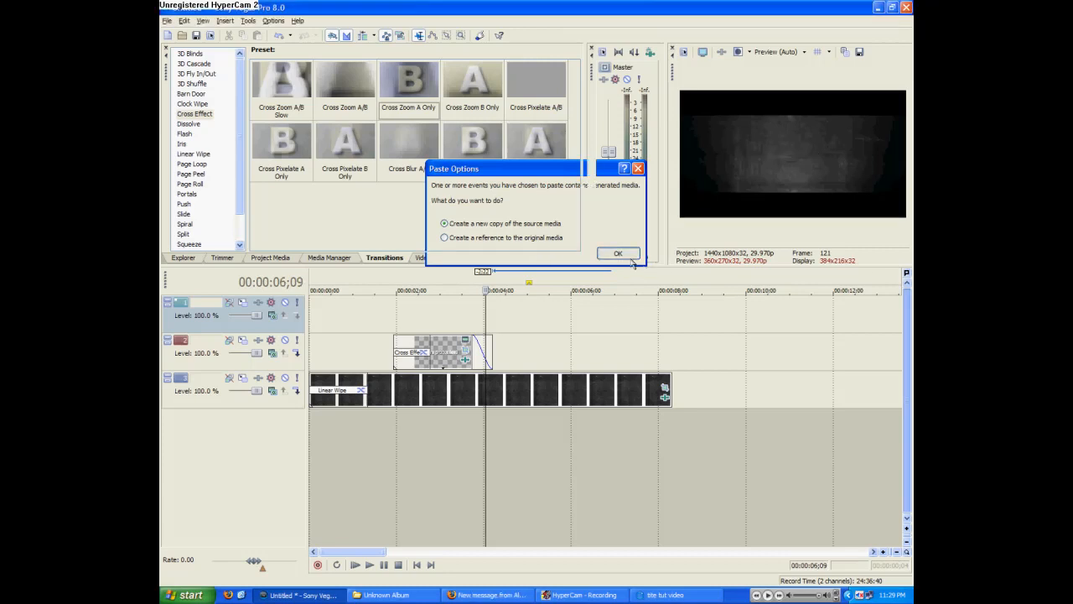
pyautogui.click(618, 253)
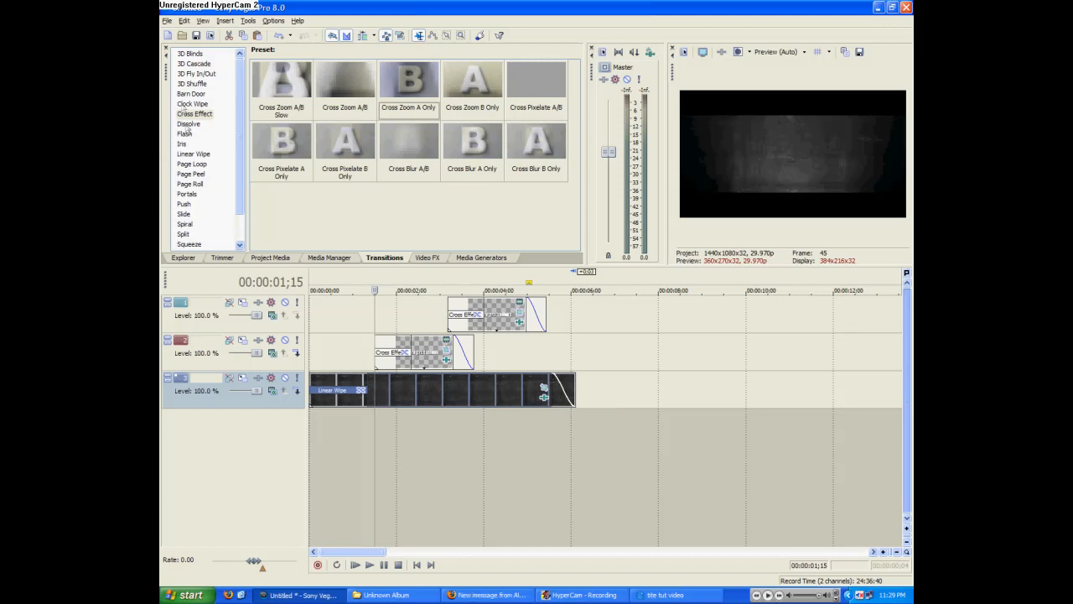
# Step: Bring up the Flash transition presets in the Transitions list
pyautogui.click(185, 133)
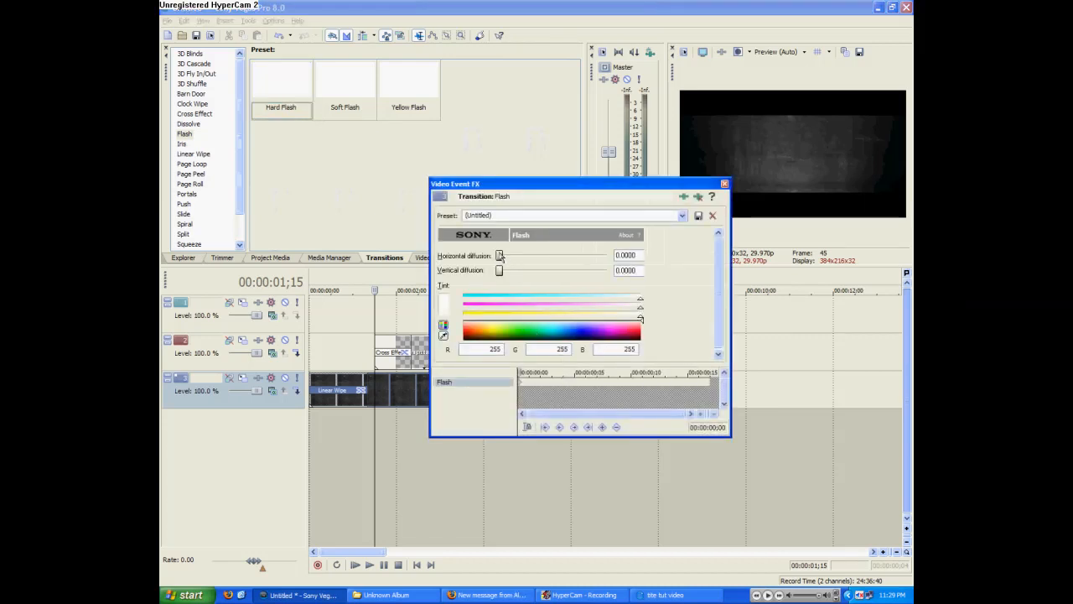
# Step: Set the background's Flash transition horizontal diffusion to 1.0 and close its settings
pyautogui.moveTo(500, 255); pyautogui.dragTo(607, 255)
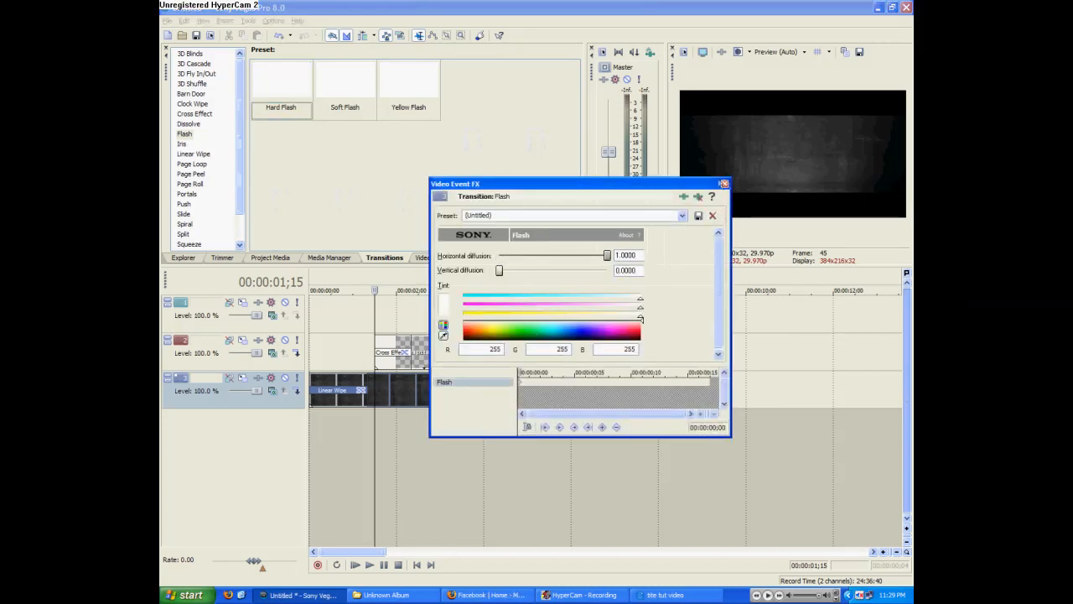
pyautogui.click(723, 184)
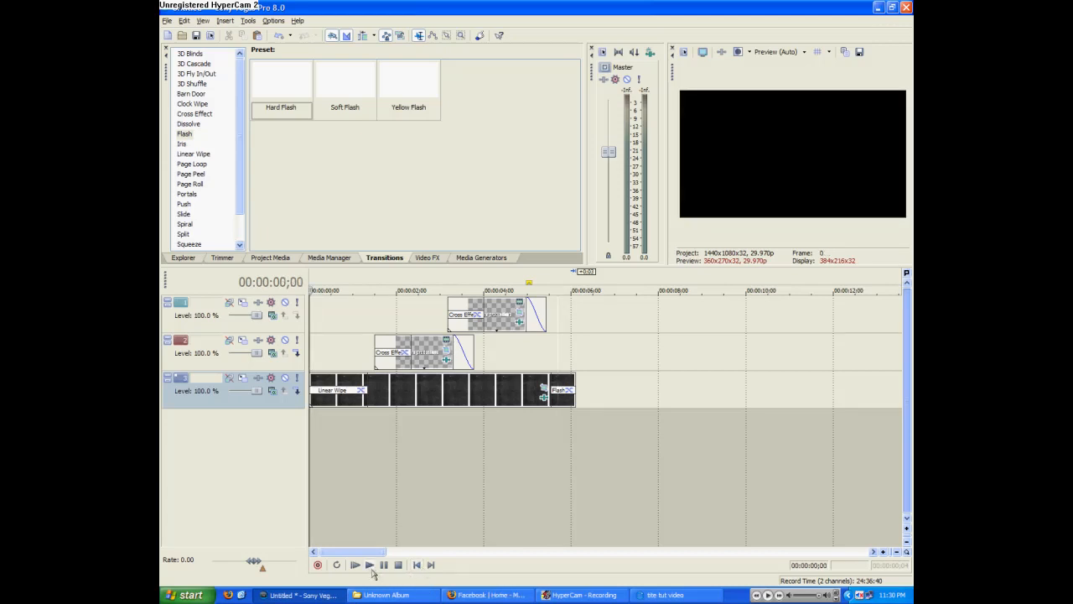
pyautogui.click(354, 564)
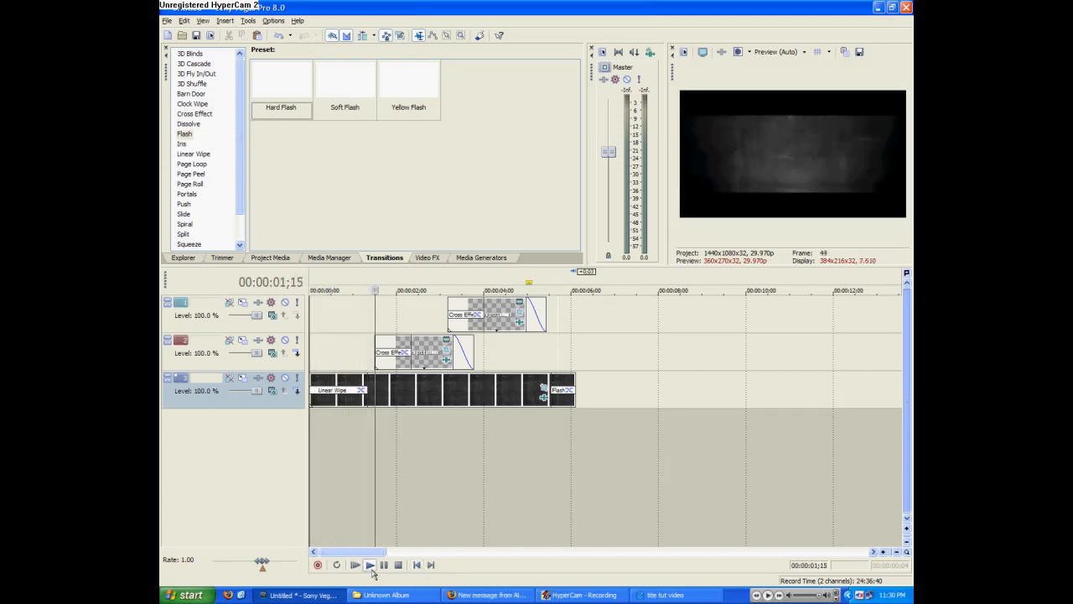
pyautogui.click(355, 565)
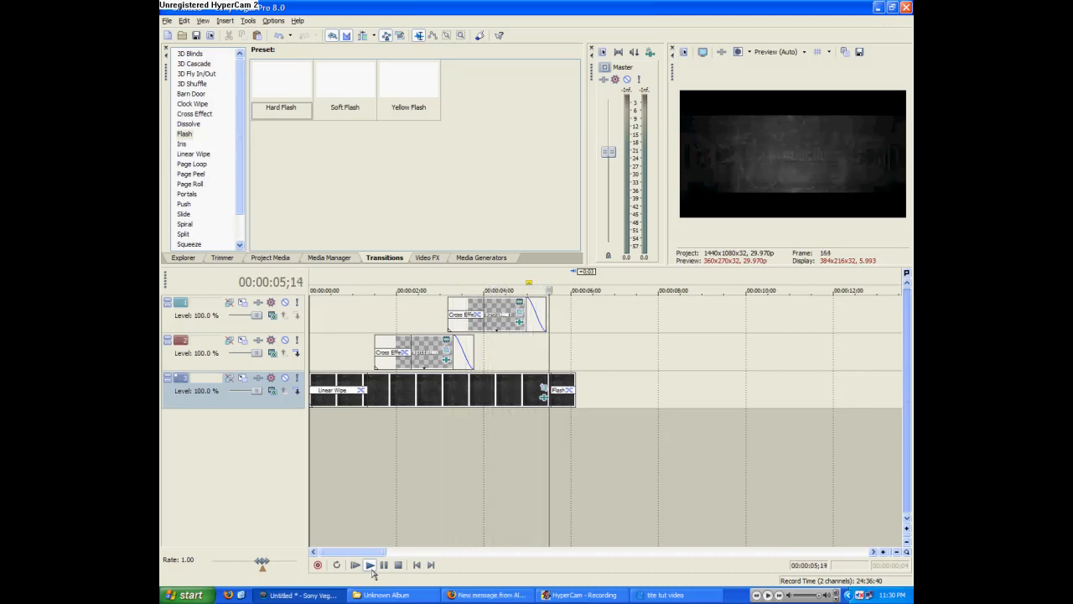
pyautogui.click(370, 565)
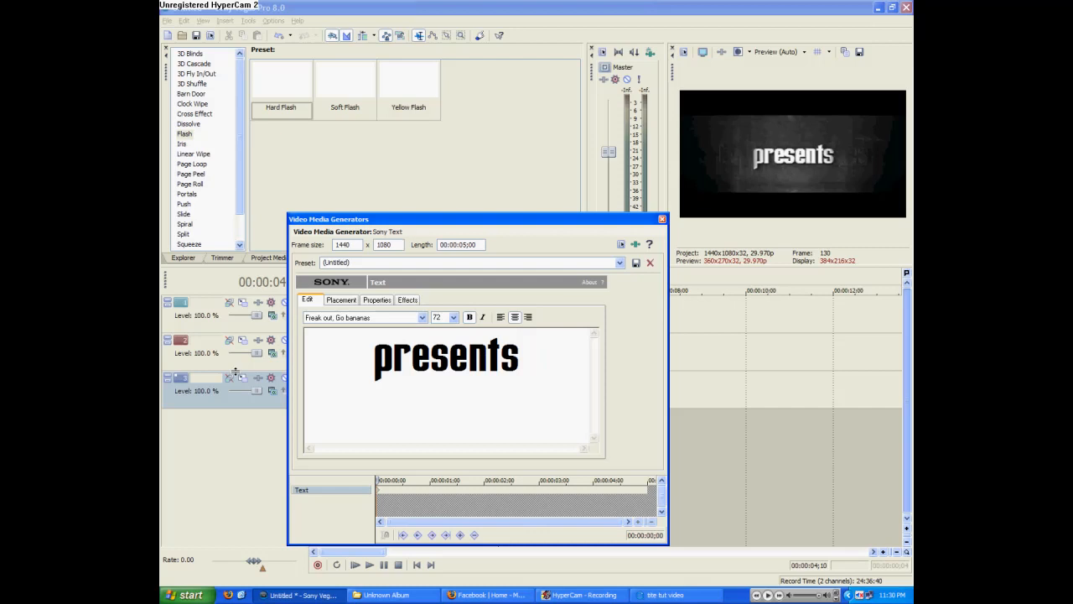
# Step: Close the 'presents' text generator and play back the intro preview
pyautogui.click(663, 218)
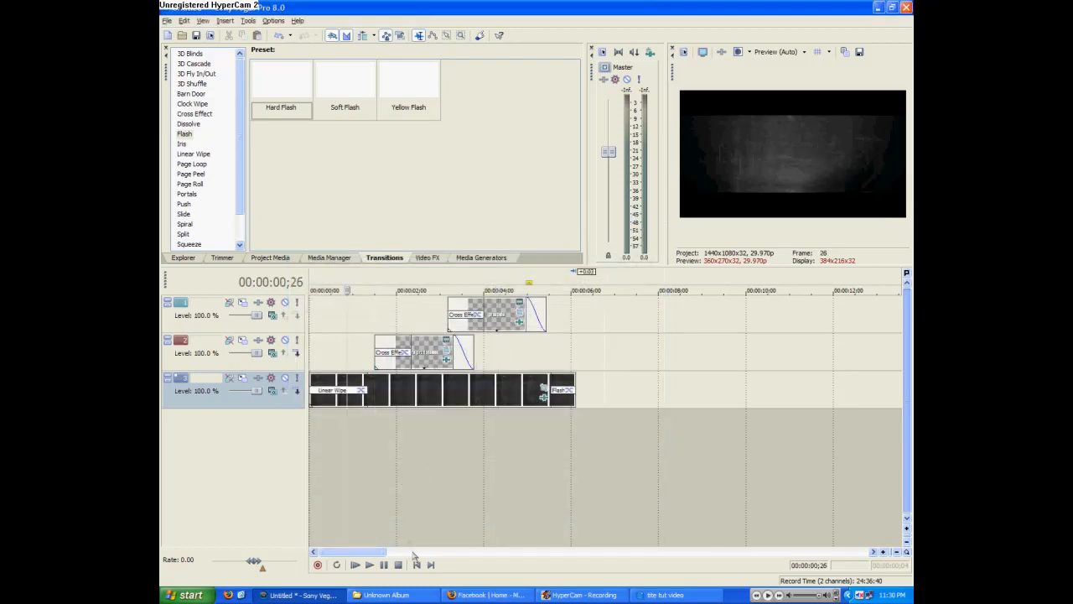
pyautogui.click(370, 564)
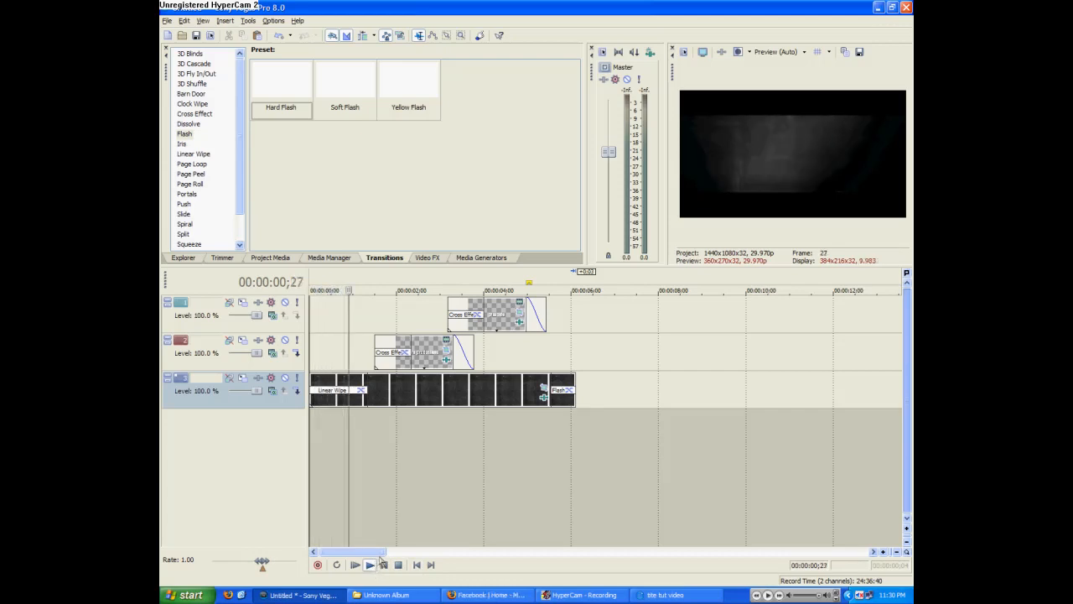
pyautogui.click(370, 565)
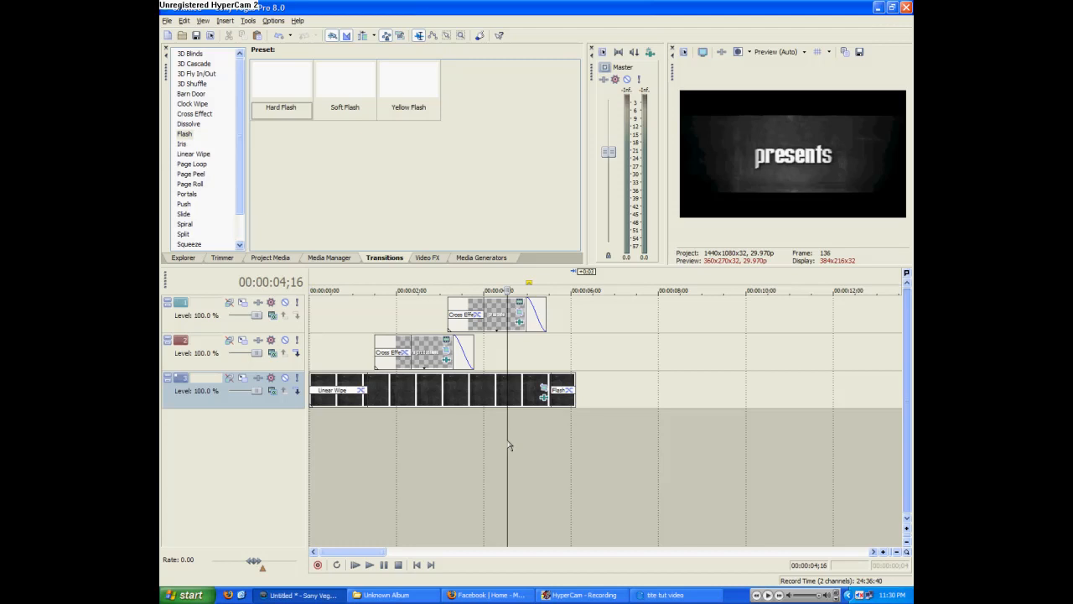
pyautogui.moveTo(507, 440)
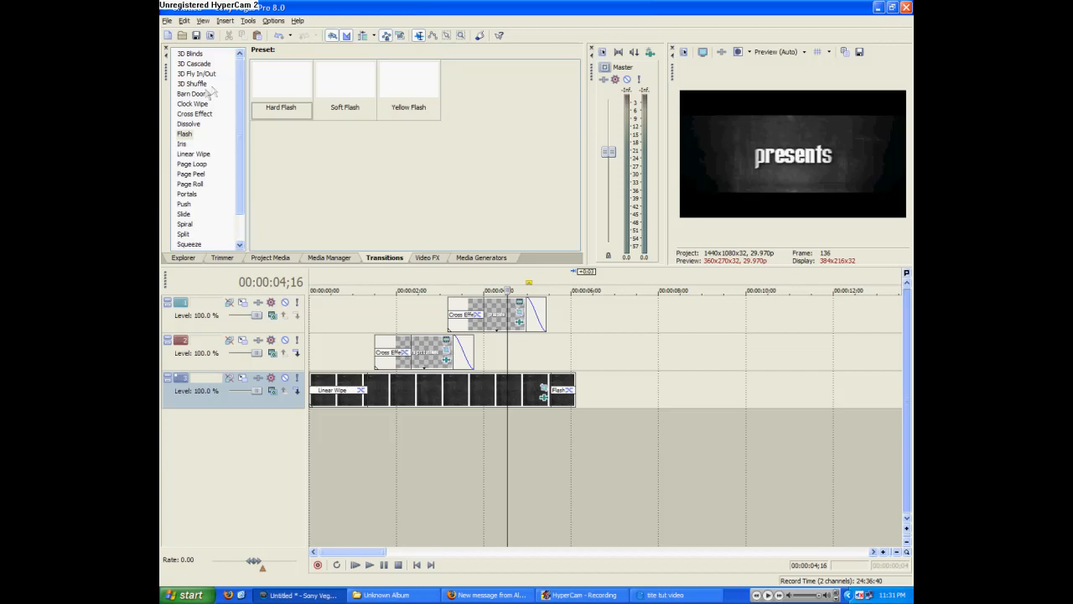
# Step: Switch to the Video FX list and select Add Noise to show its presets
pyautogui.click(427, 257)
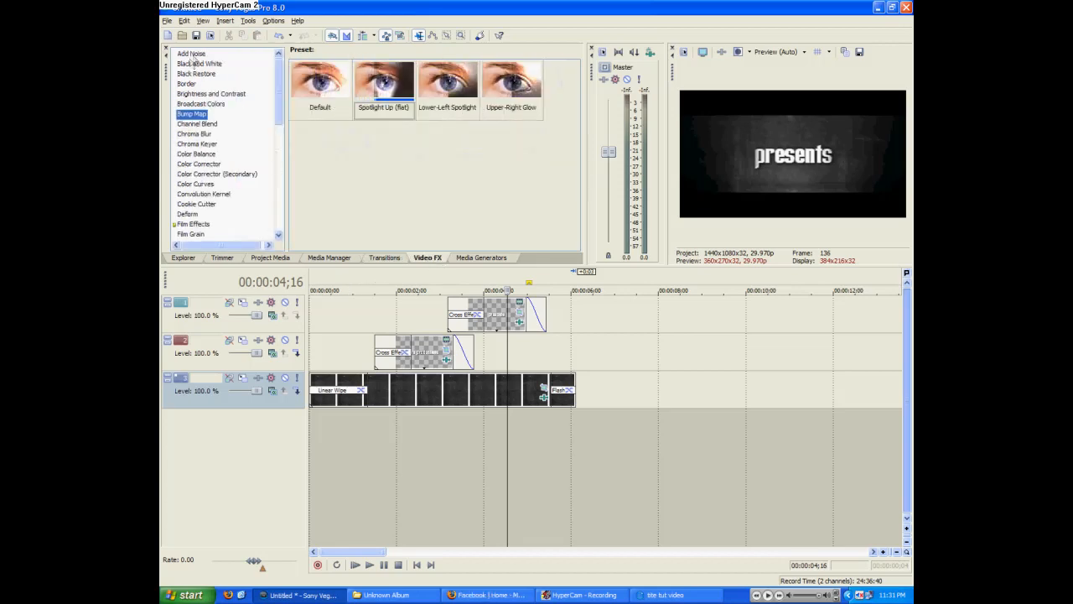
pyautogui.click(191, 54)
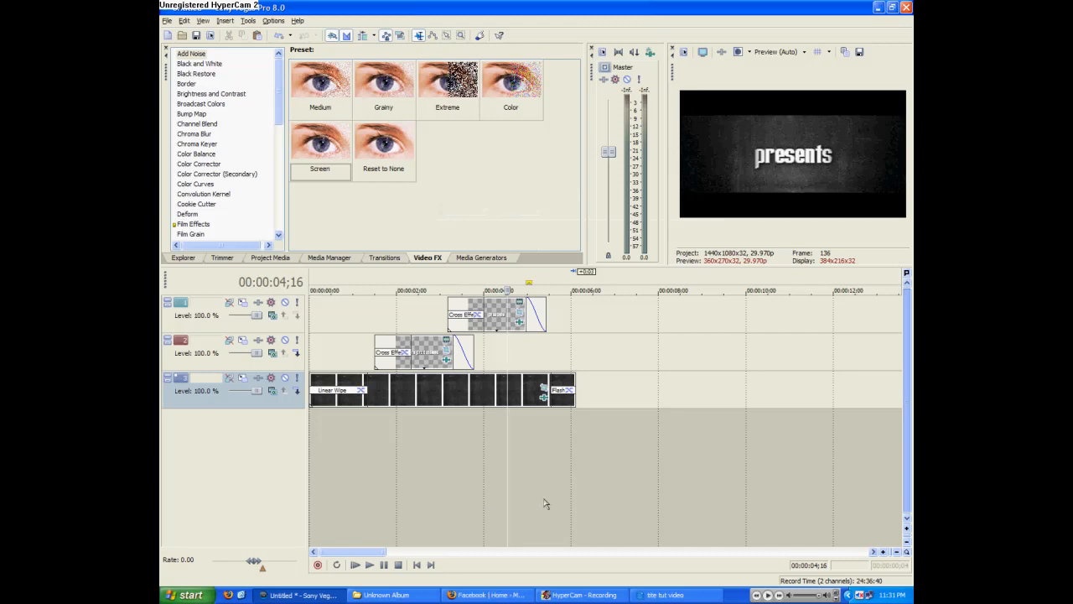
pyautogui.moveTo(525, 520)
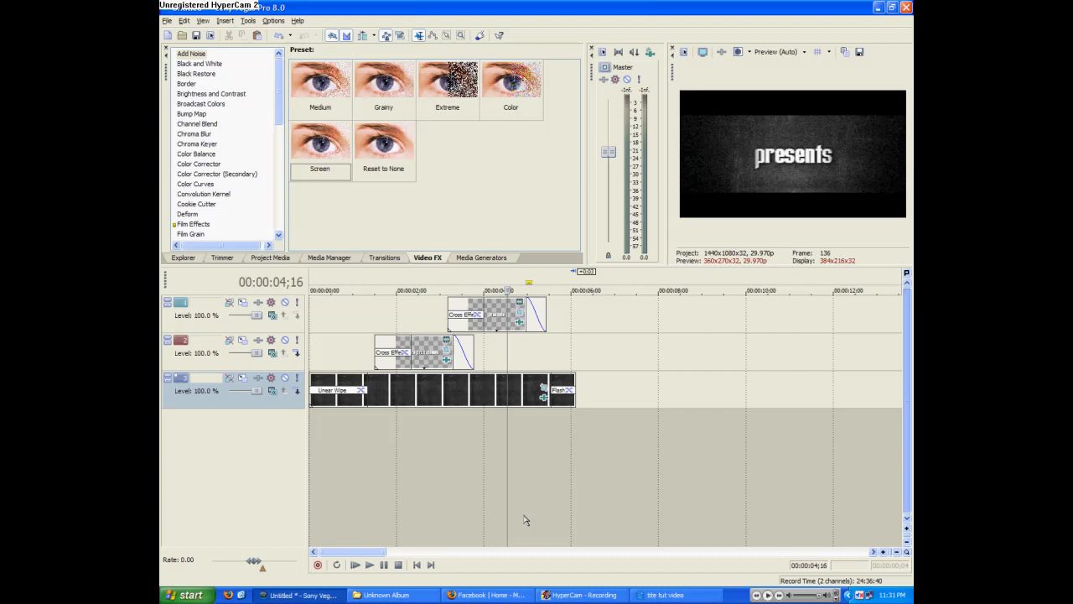